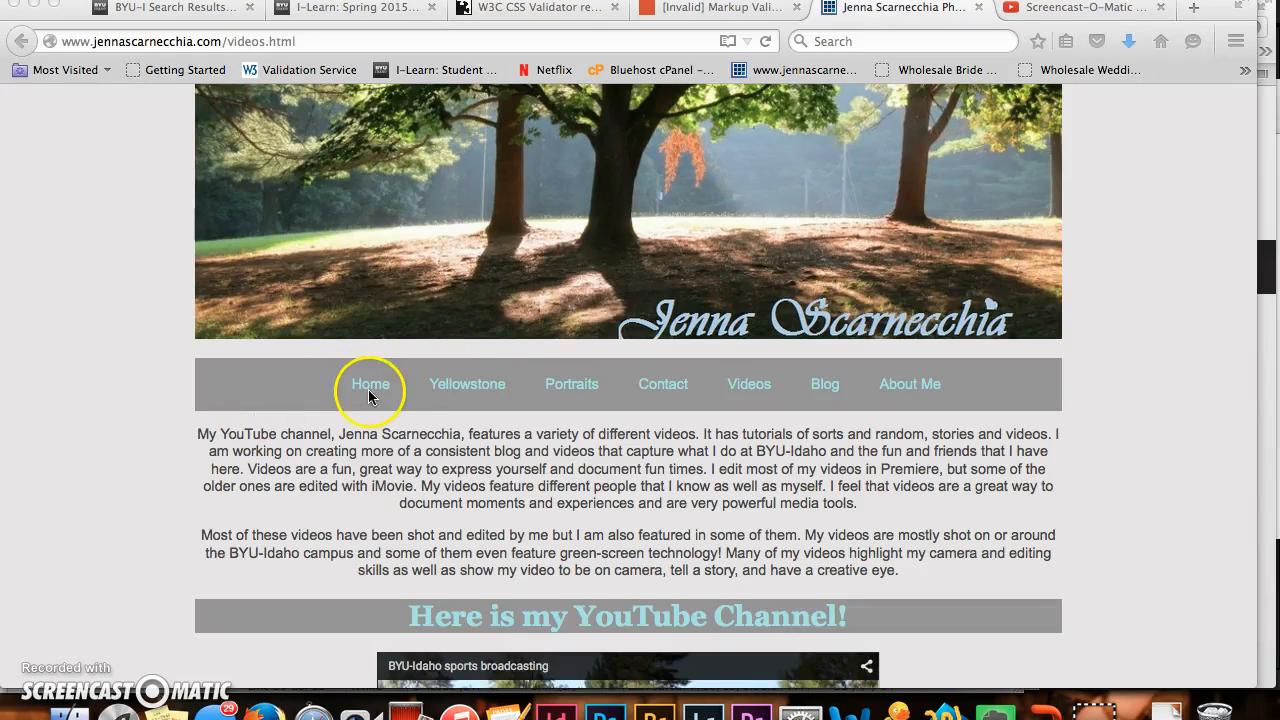
mouse_move(880, 383)
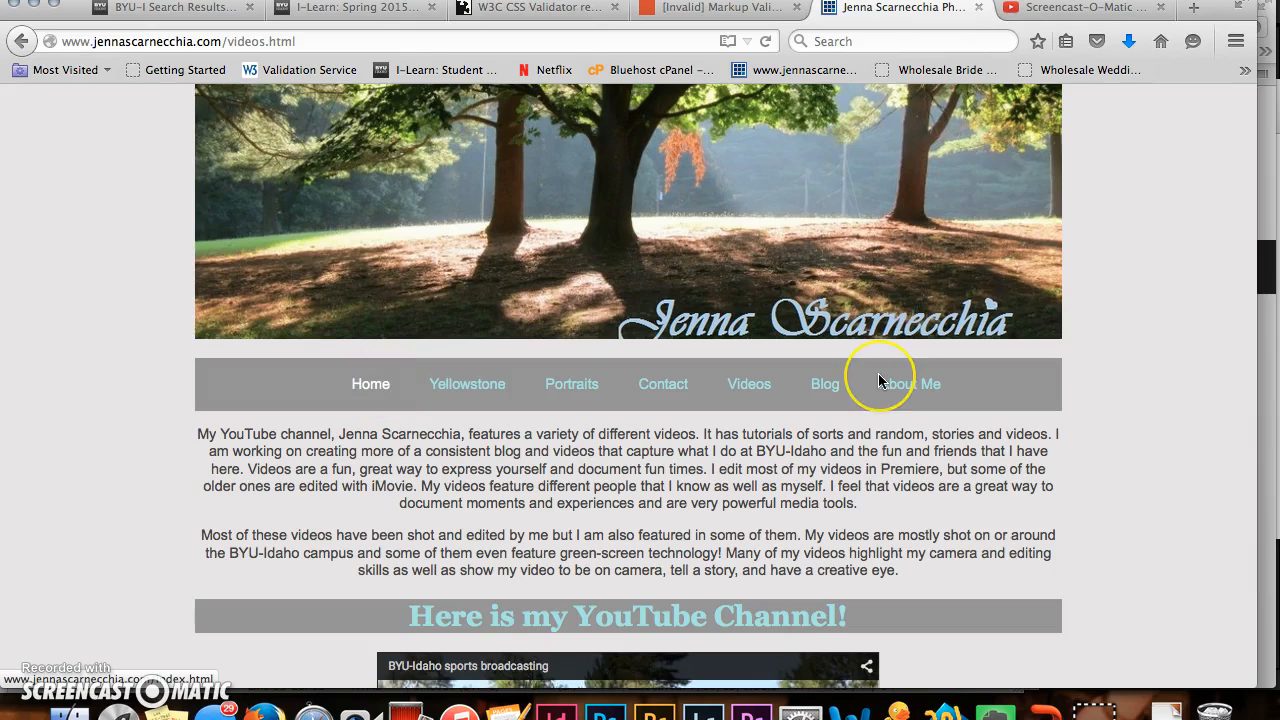
Open the Home page and scroll down to the barber-chair photo and footer, then back up
click(370, 383)
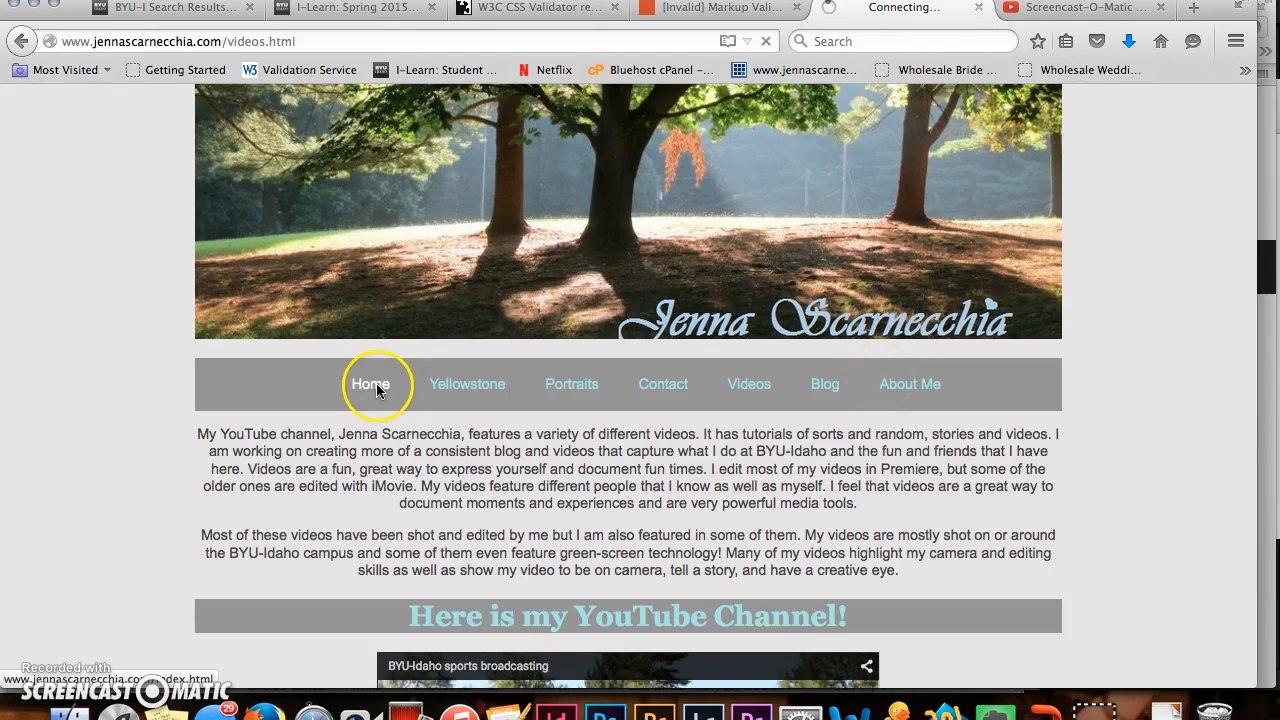
mouse_move(285, 357)
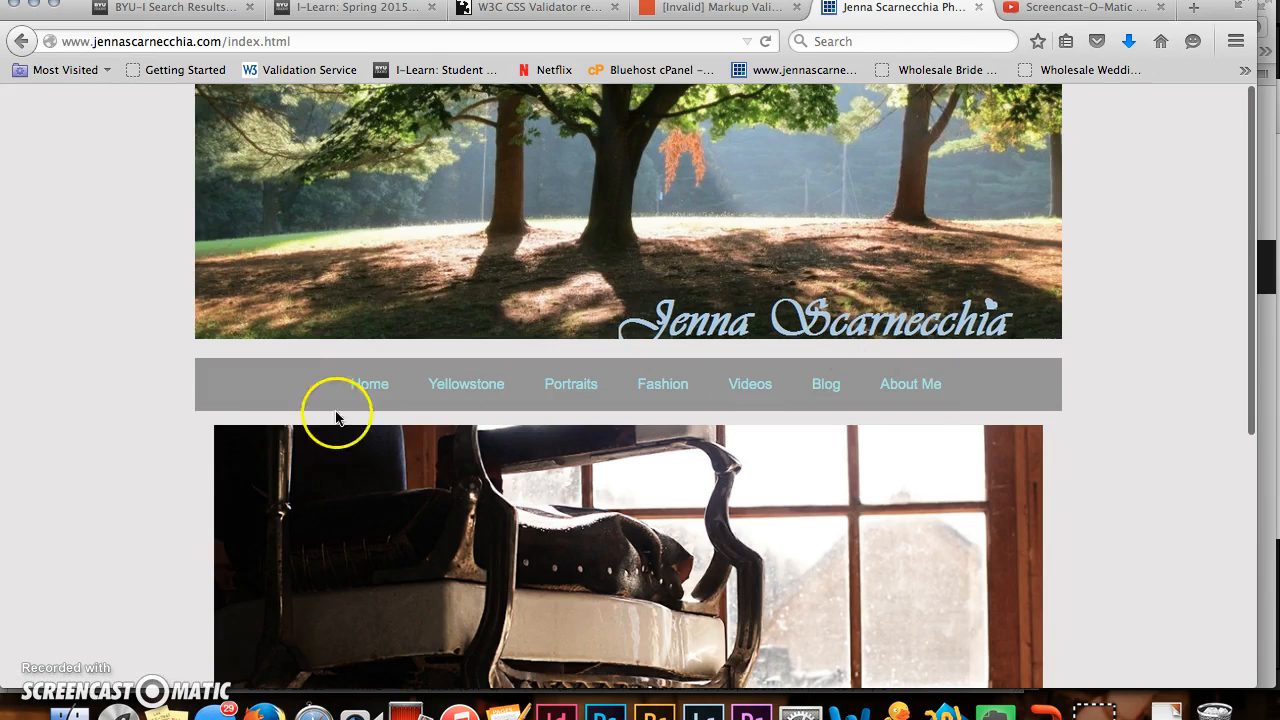
scroll(down, 3)
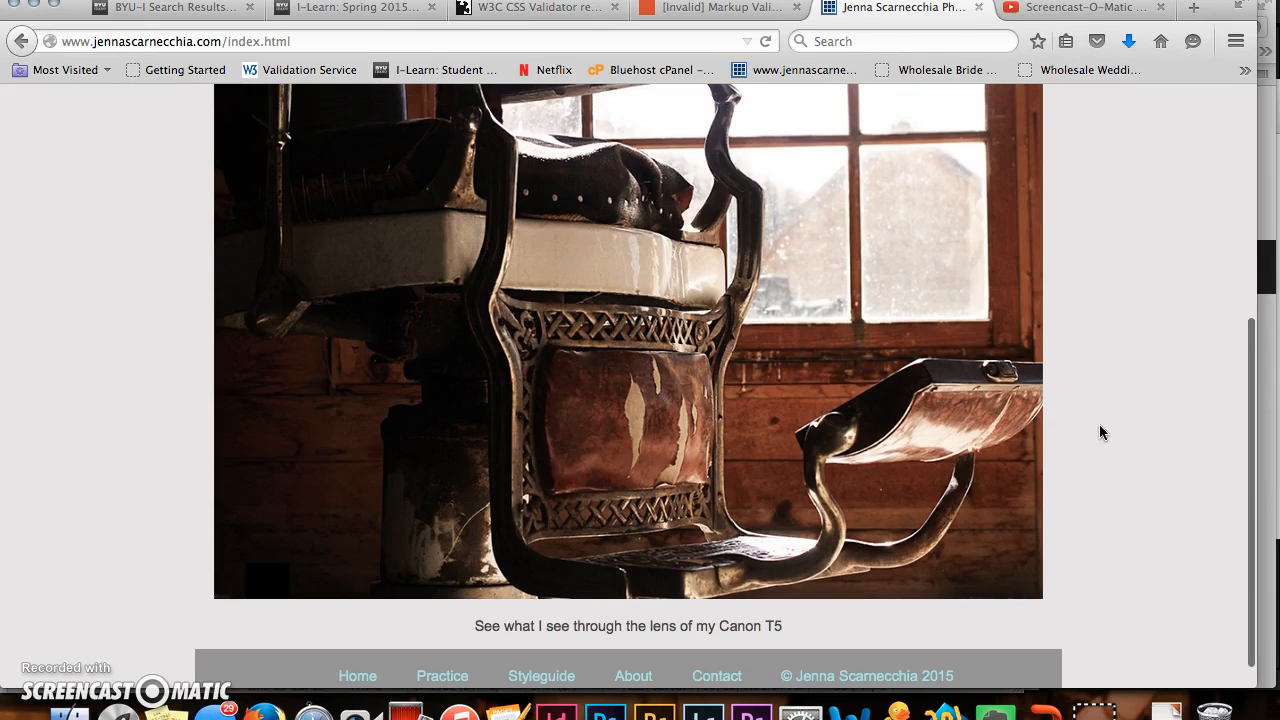
scroll(up, 3)
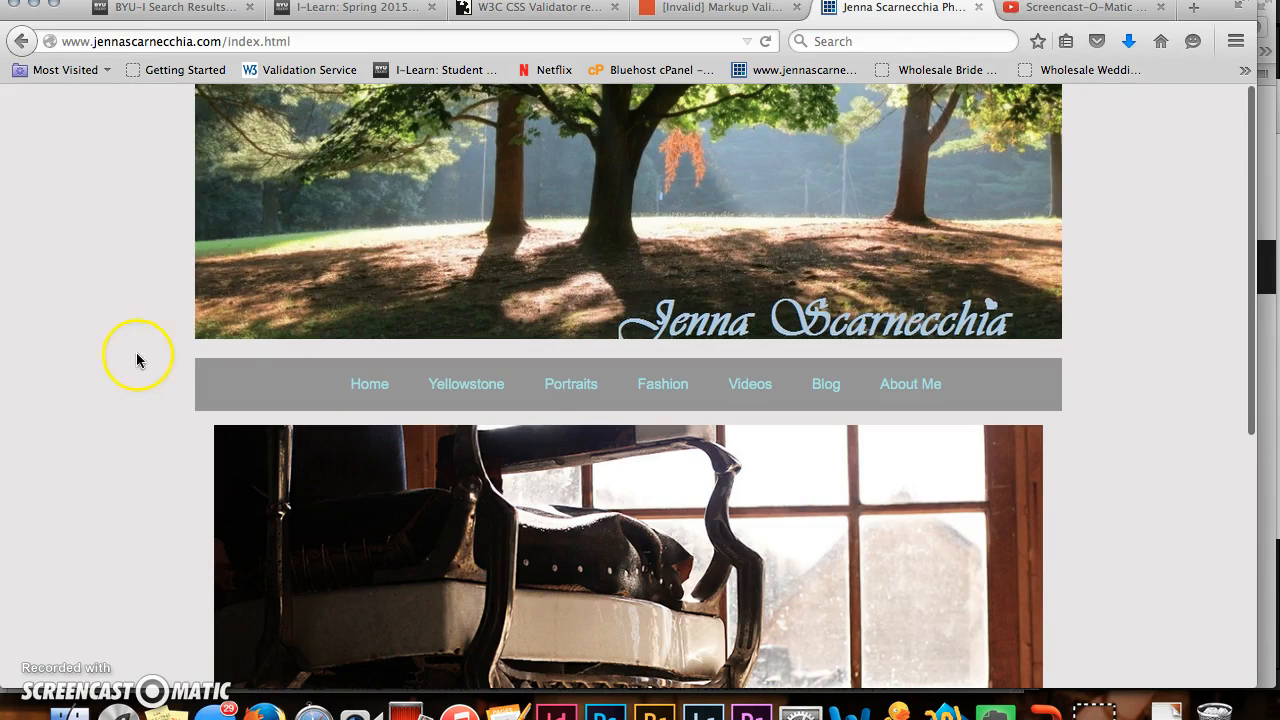
scroll(down, 3)
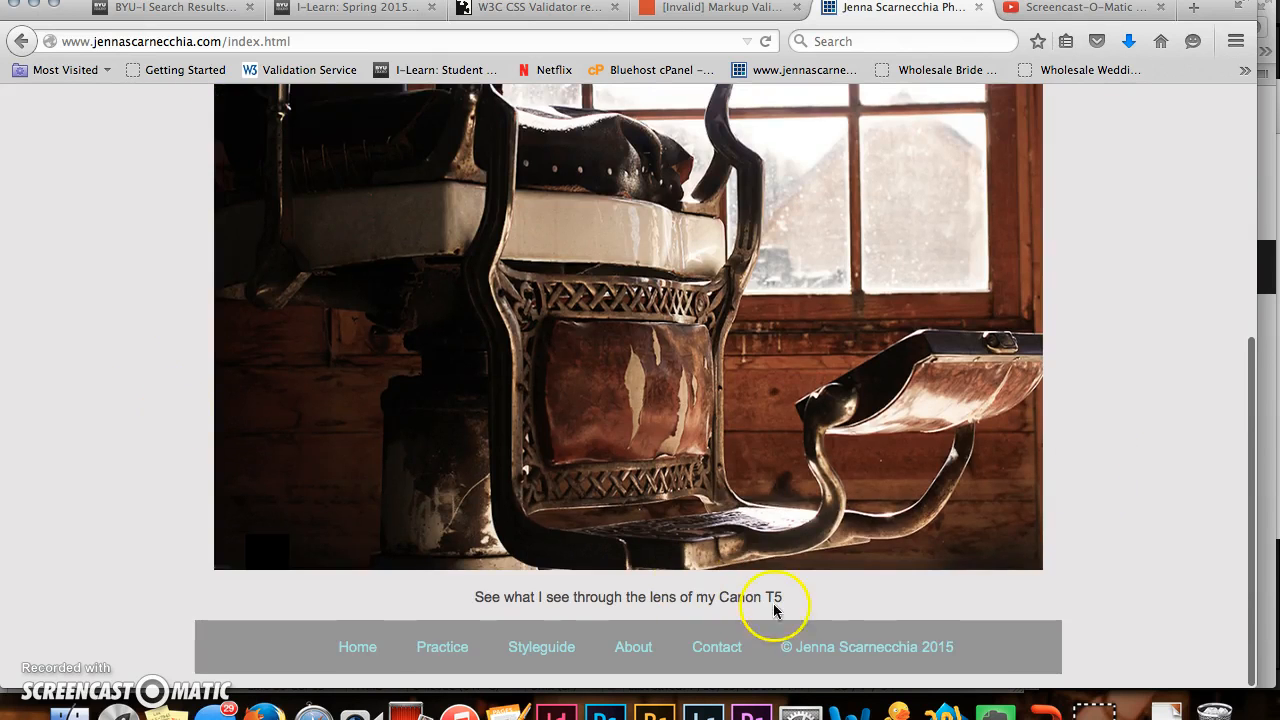
scroll(up, 3)
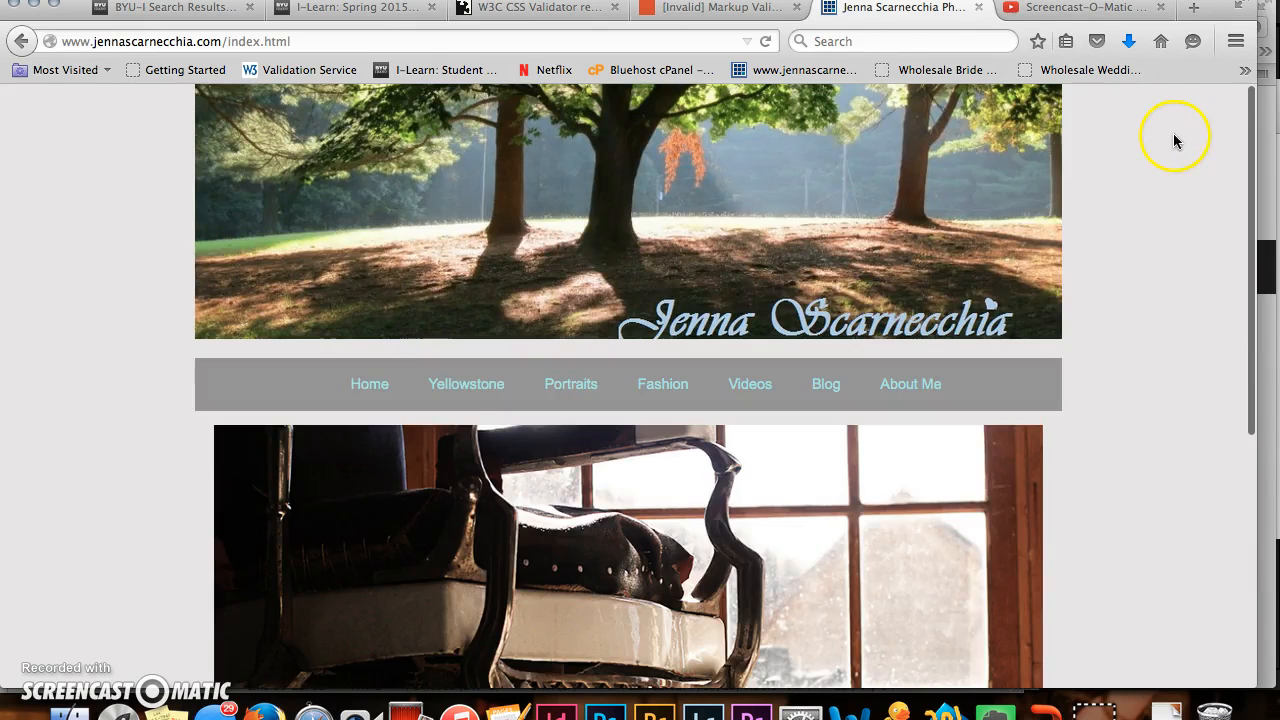
Open Yellowstone and scroll through the geyser-basin photo and Memorial Day trip story
click(466, 383)
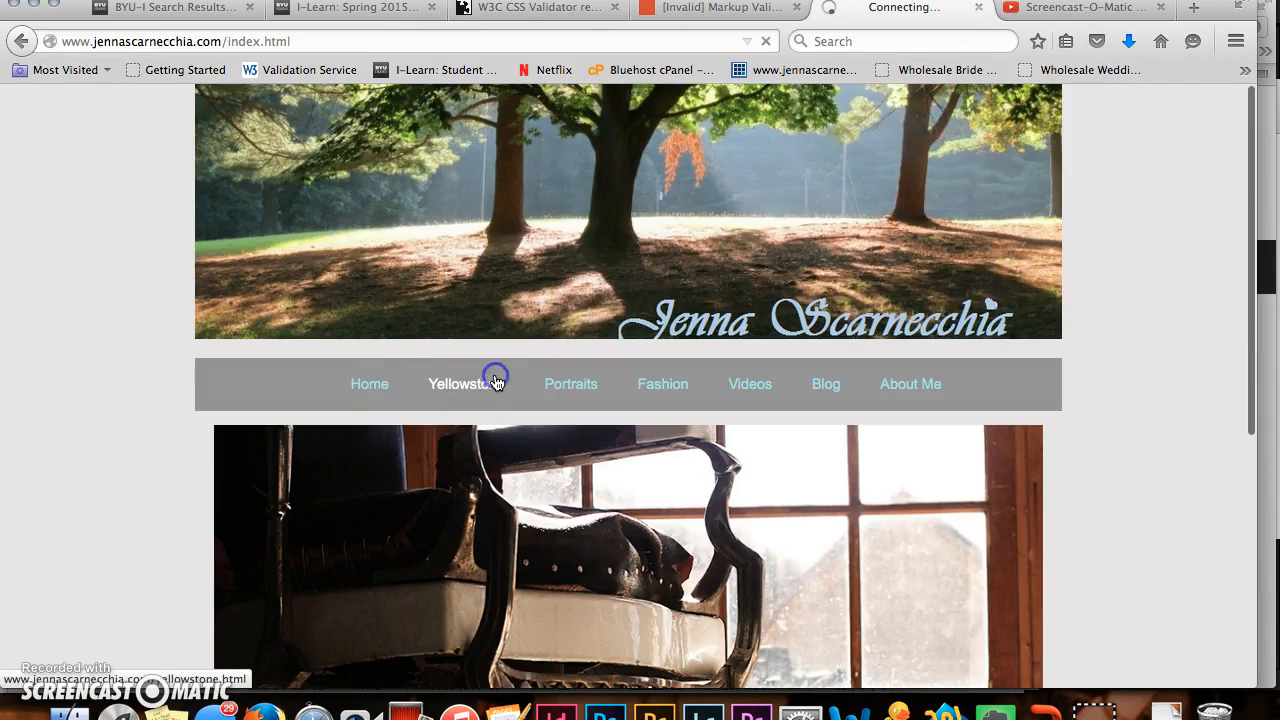
click(466, 383)
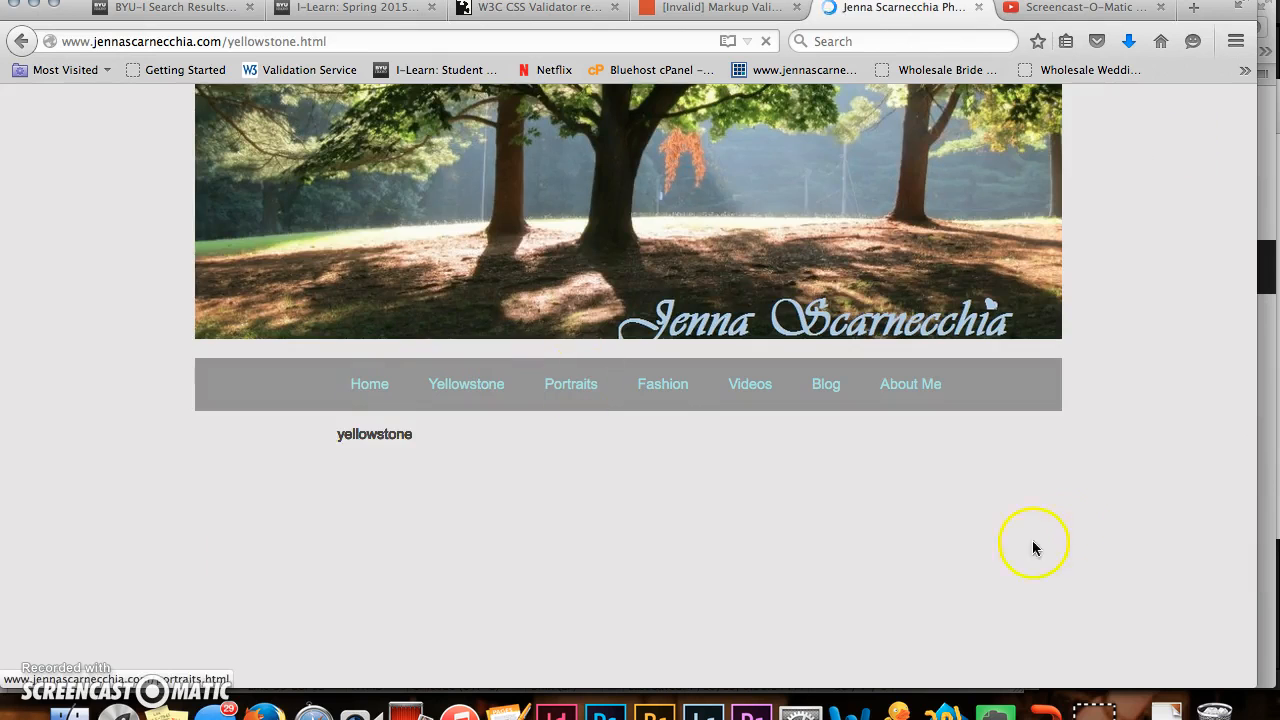
scroll(down, 3)
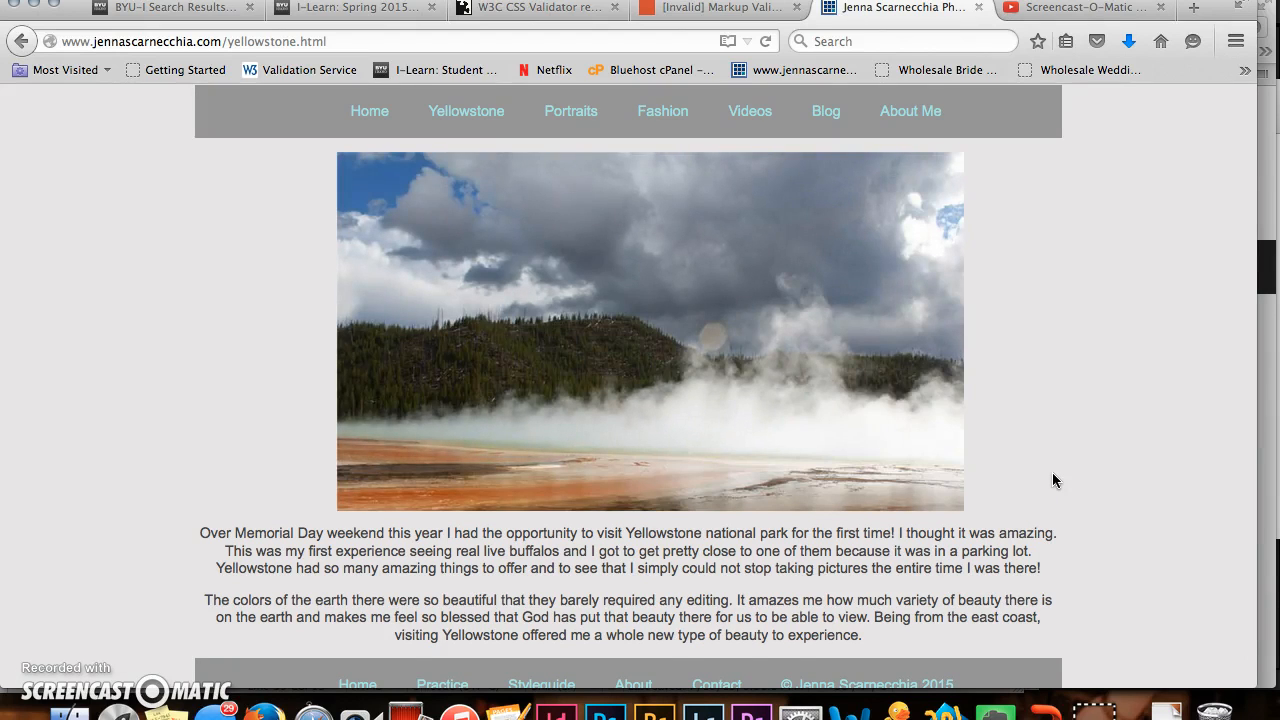
scroll(down, 3)
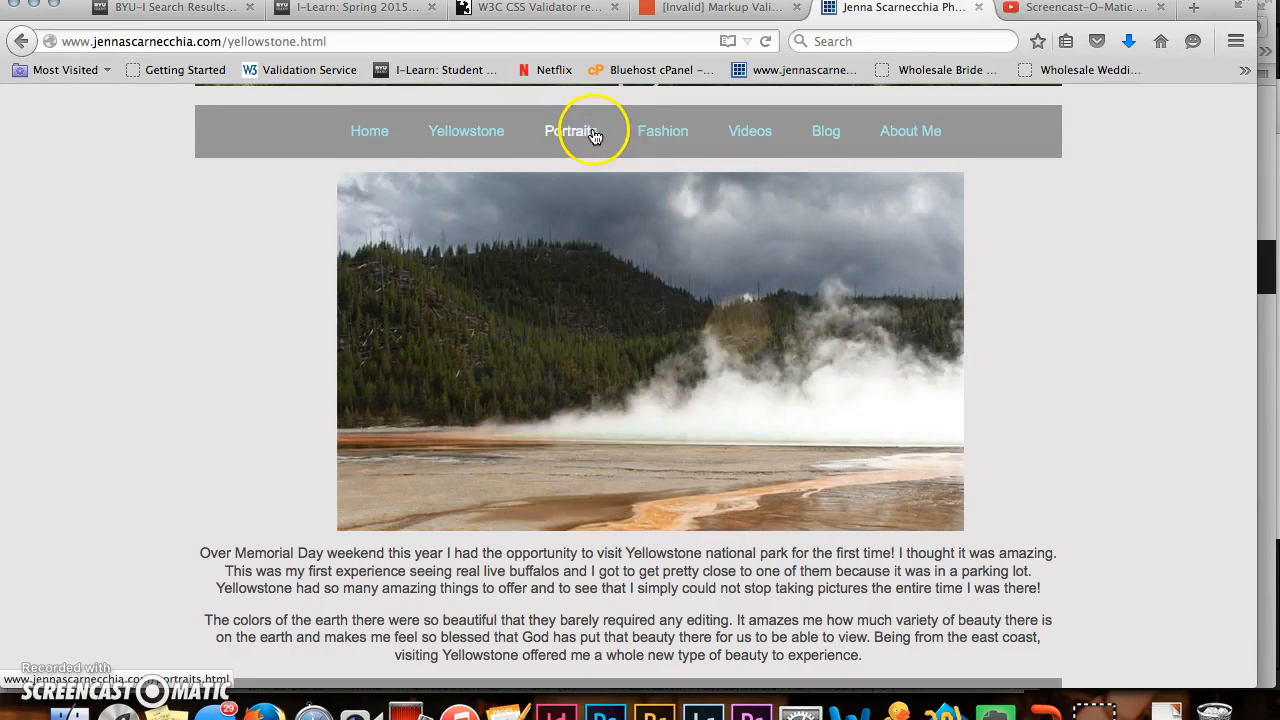
Scroll through Portraits, then open Fashion and scroll to the railroad-track photoshoot
click(570, 131)
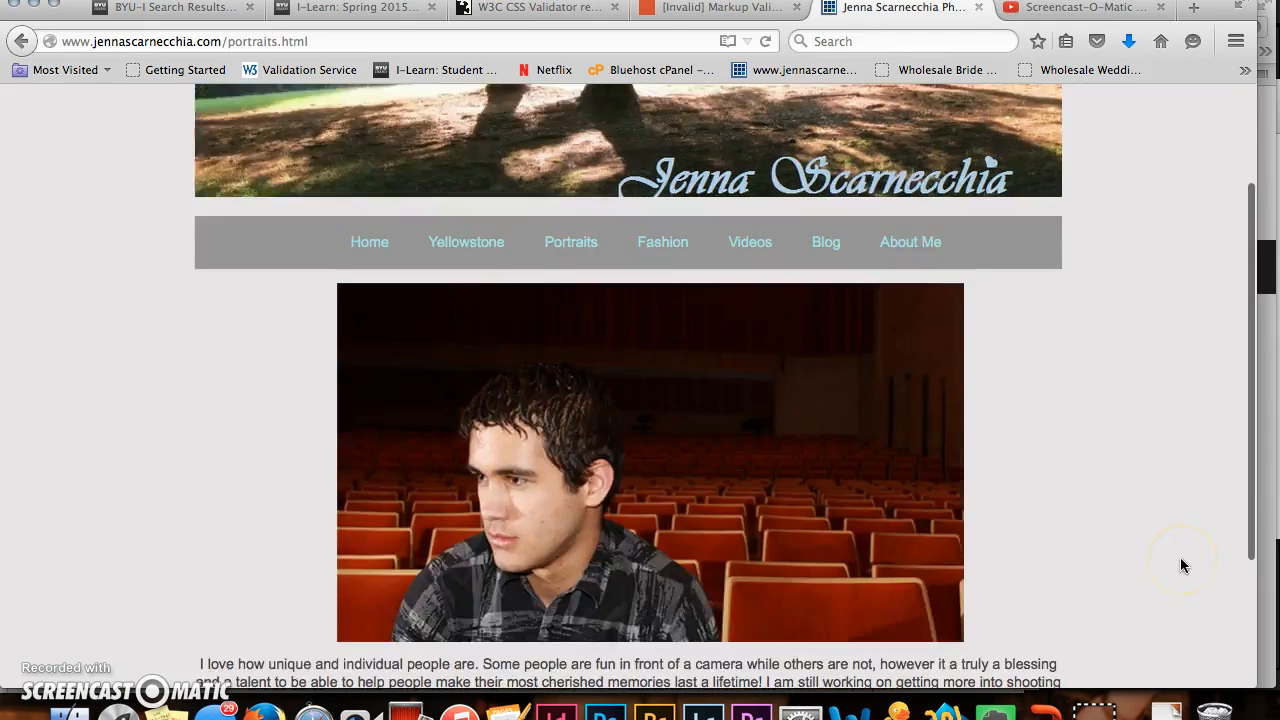
scroll(down, 3)
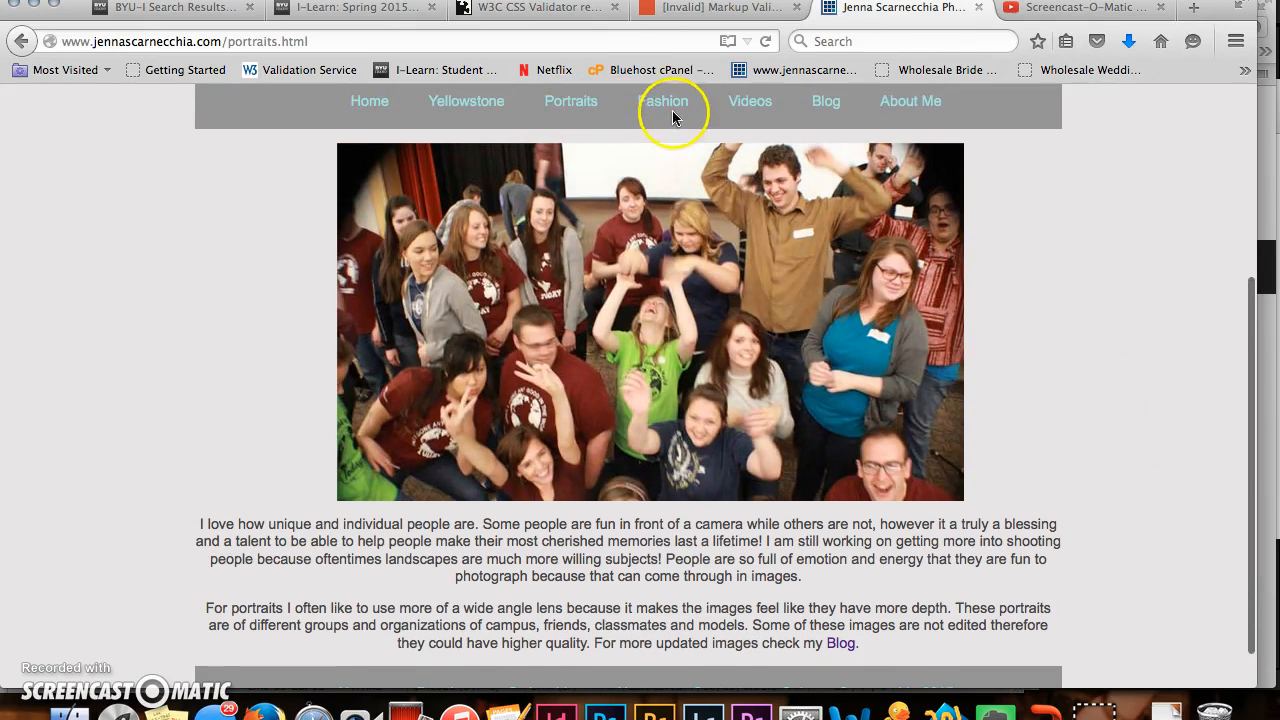
click(665, 100)
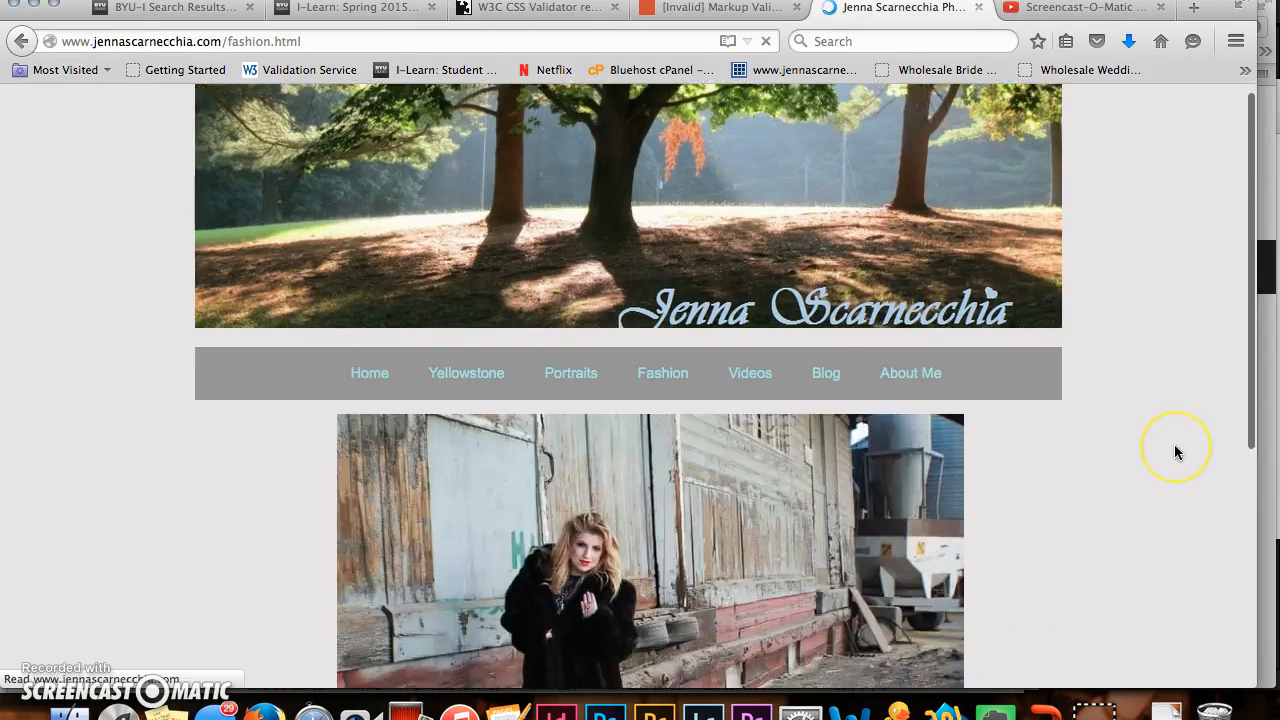
scroll(down, 3)
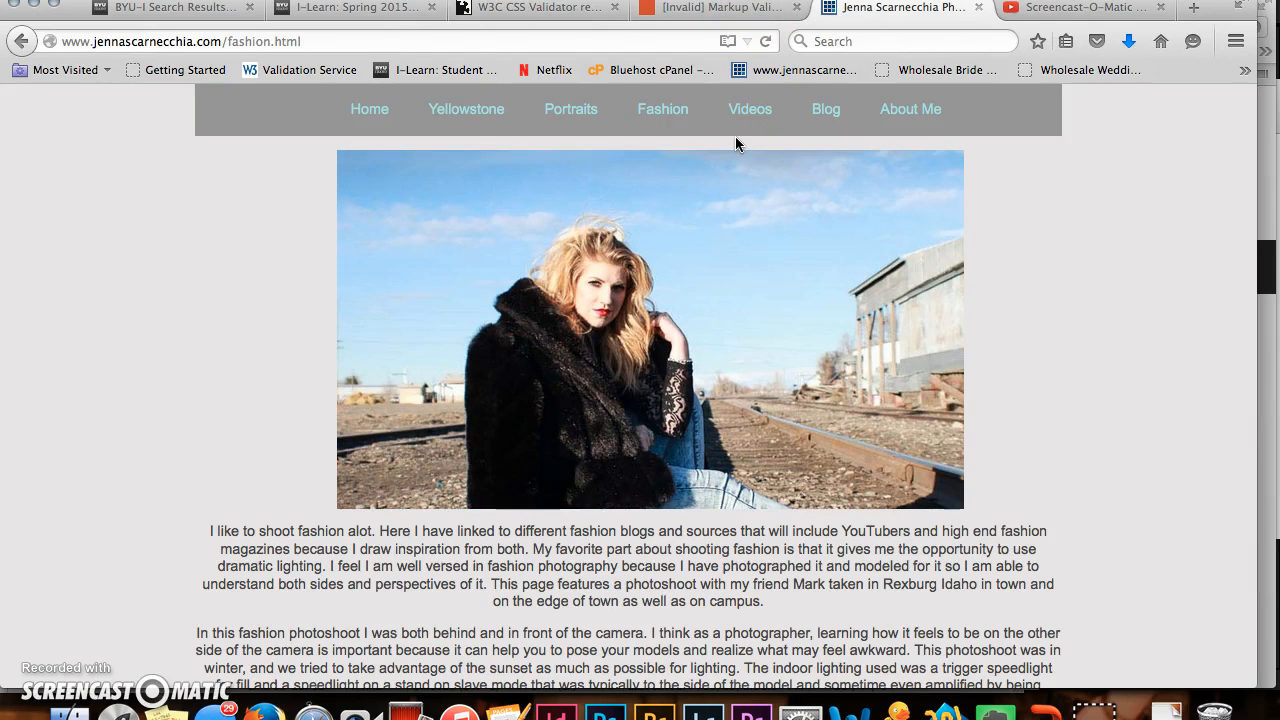
Open Videos and scroll down to the YouTube channel section and embedded videos
click(749, 109)
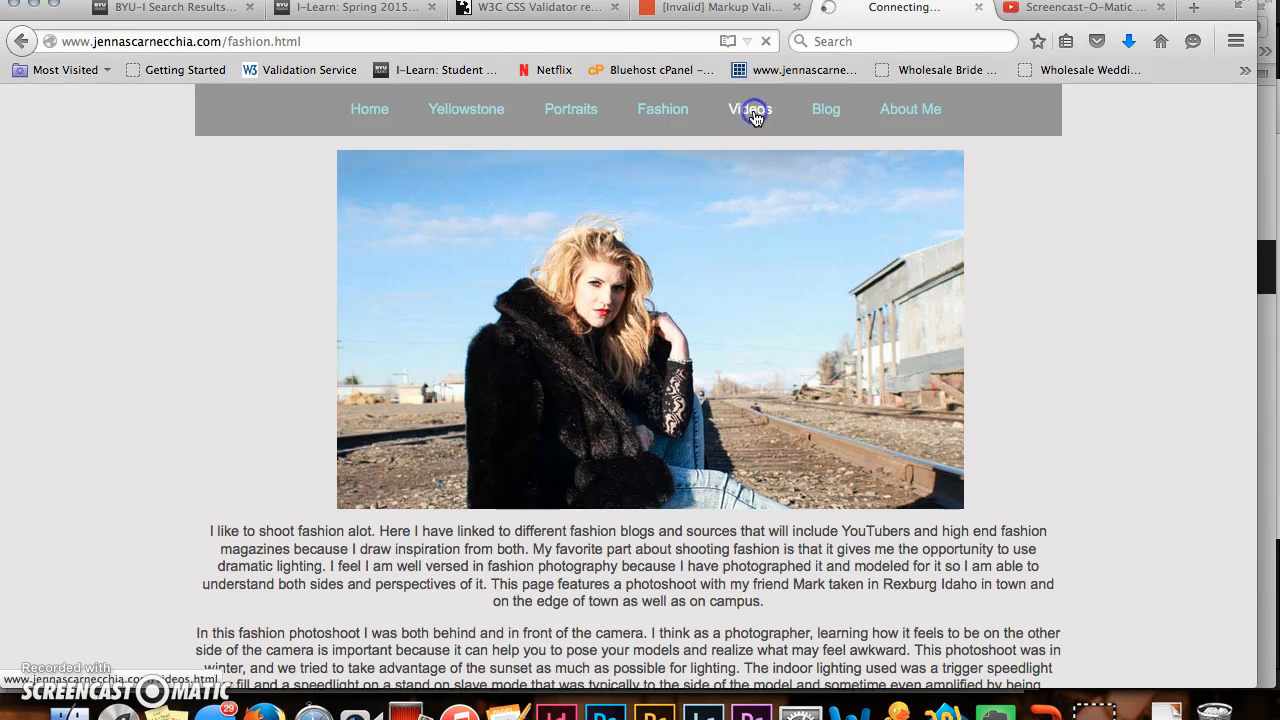
click(748, 109)
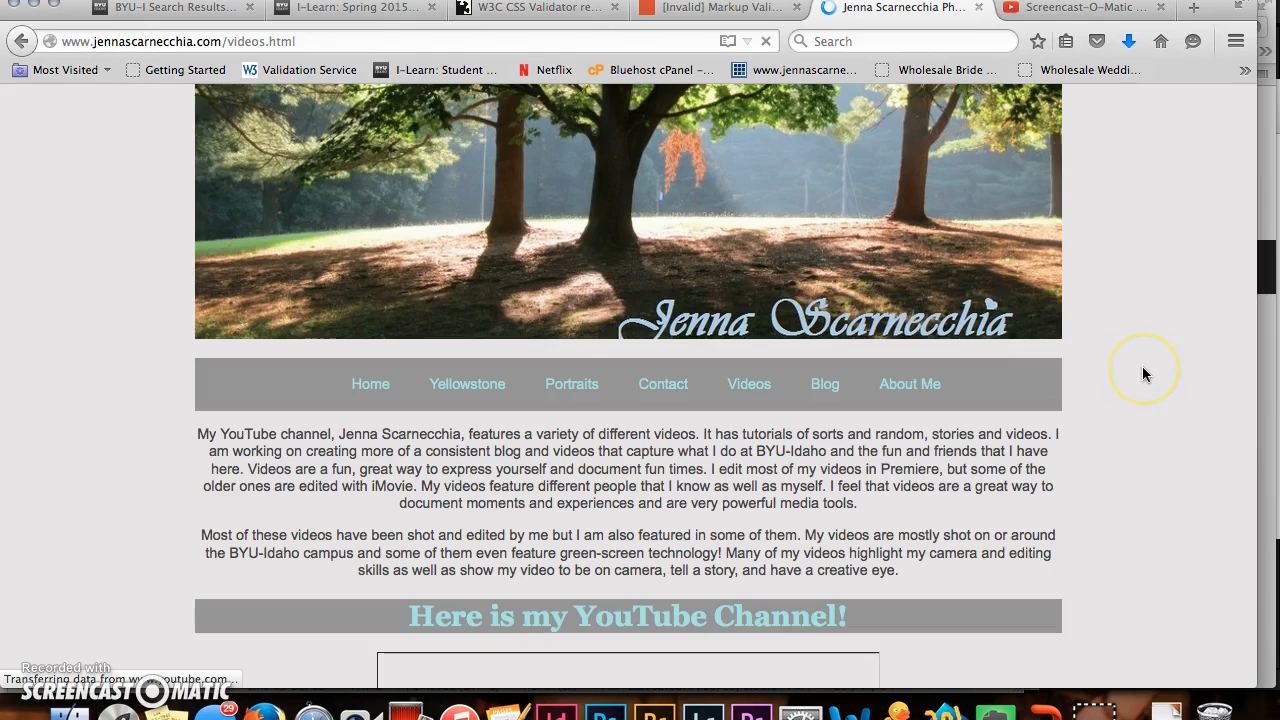
scroll(down, 3)
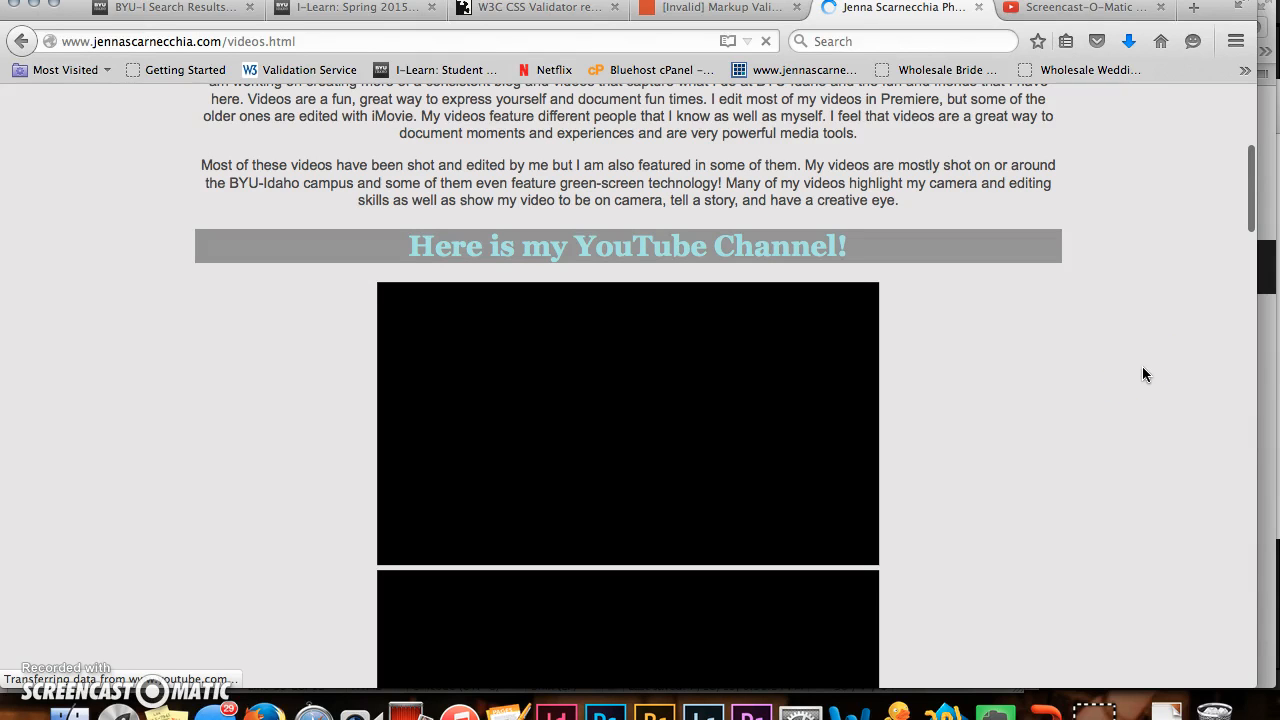
scroll(down, 3)
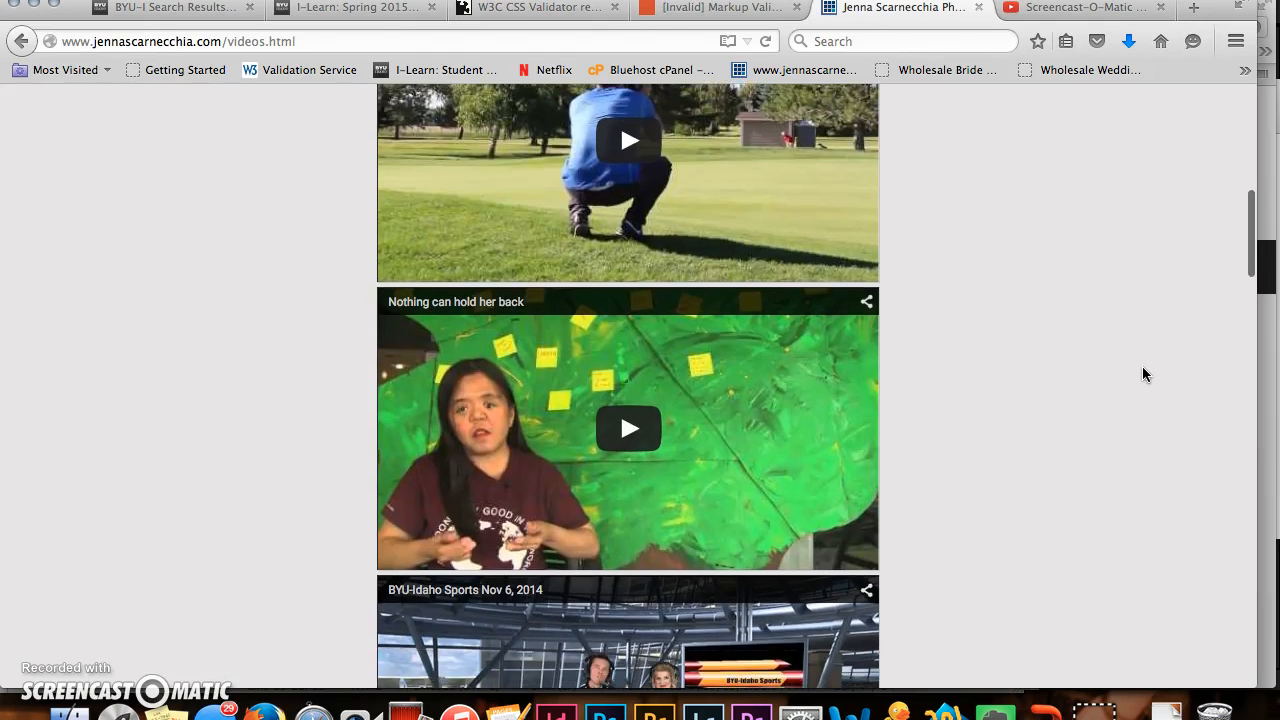
scroll(down, 3)
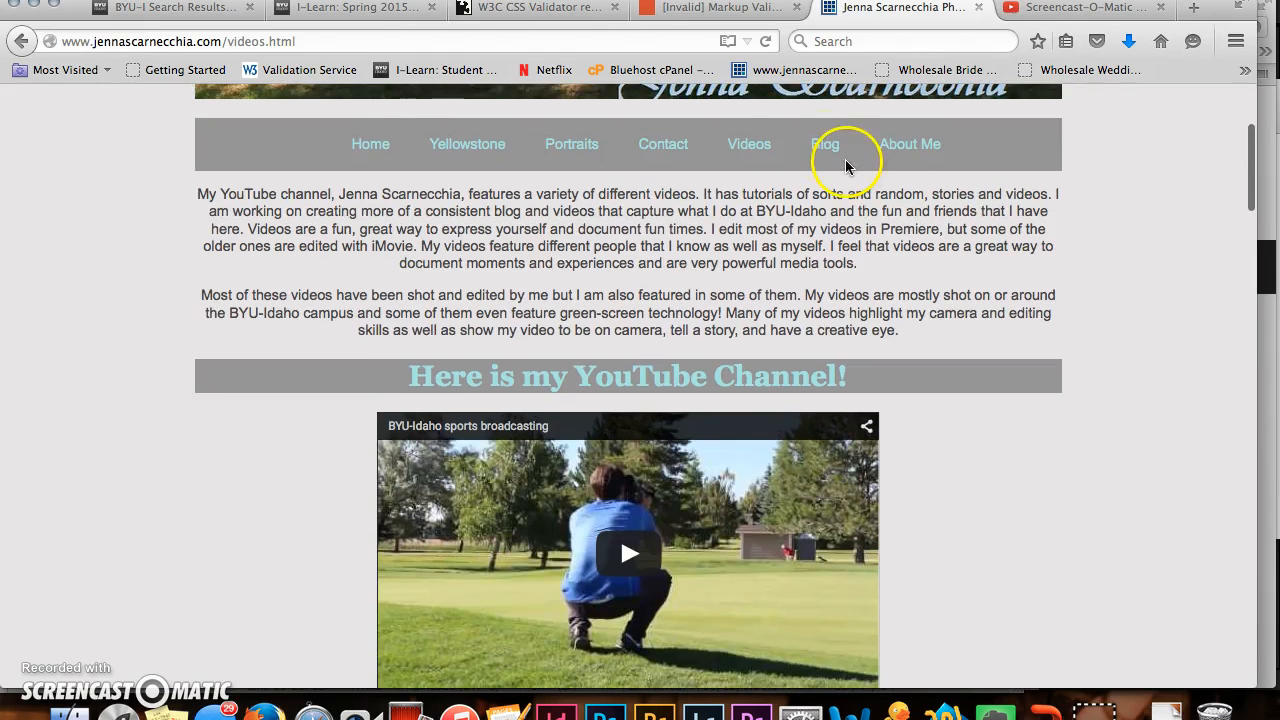
Load the Blog page (blog.html) describing the external blog
click(824, 143)
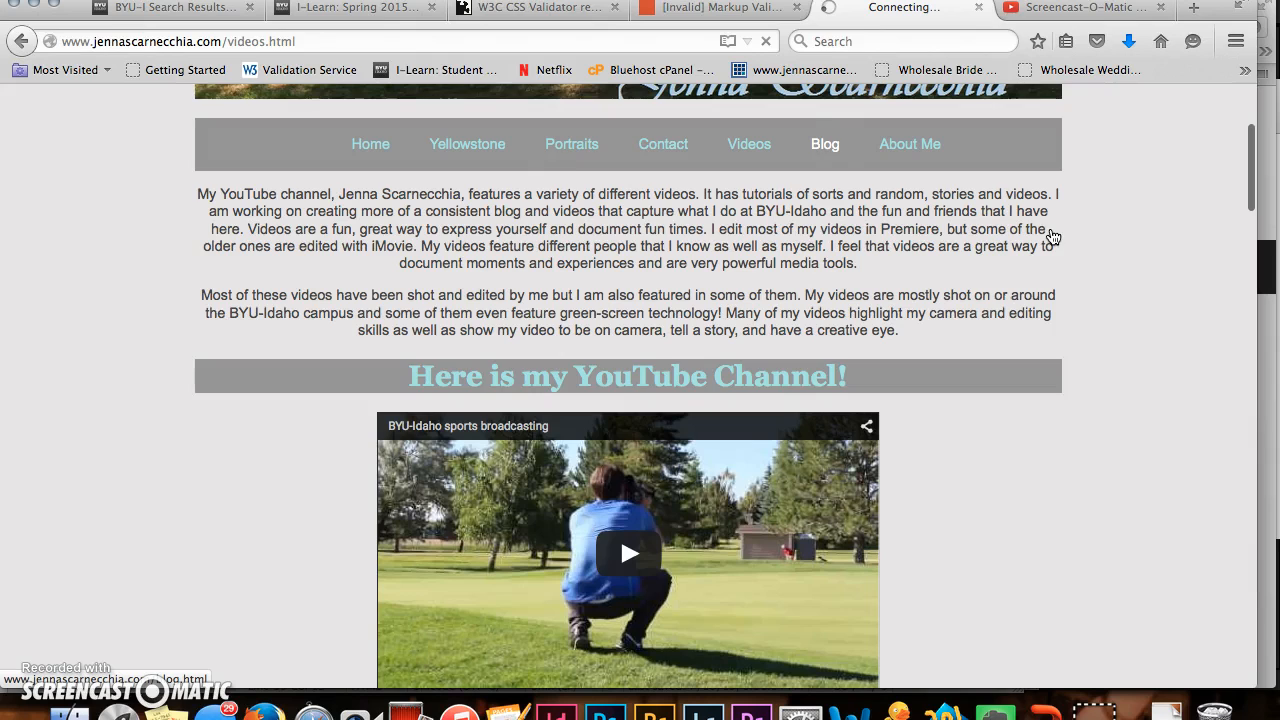
mouse_move(549, 194)
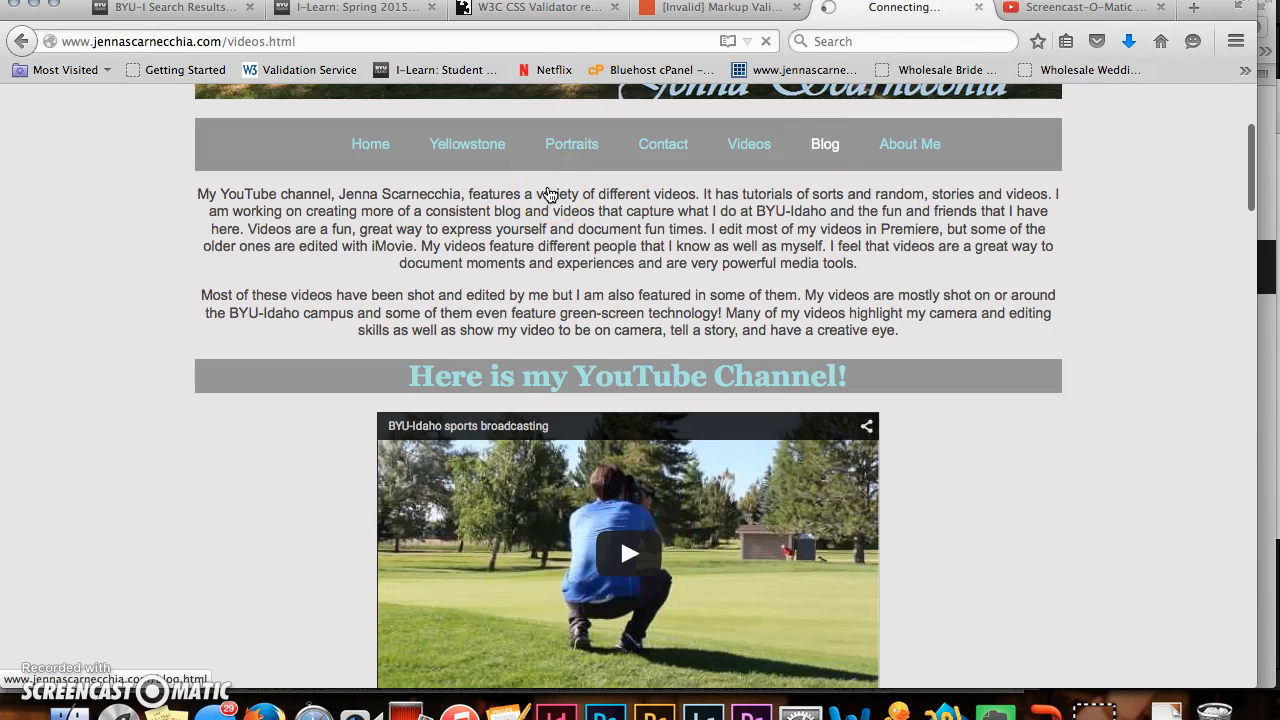
mouse_move(867, 366)
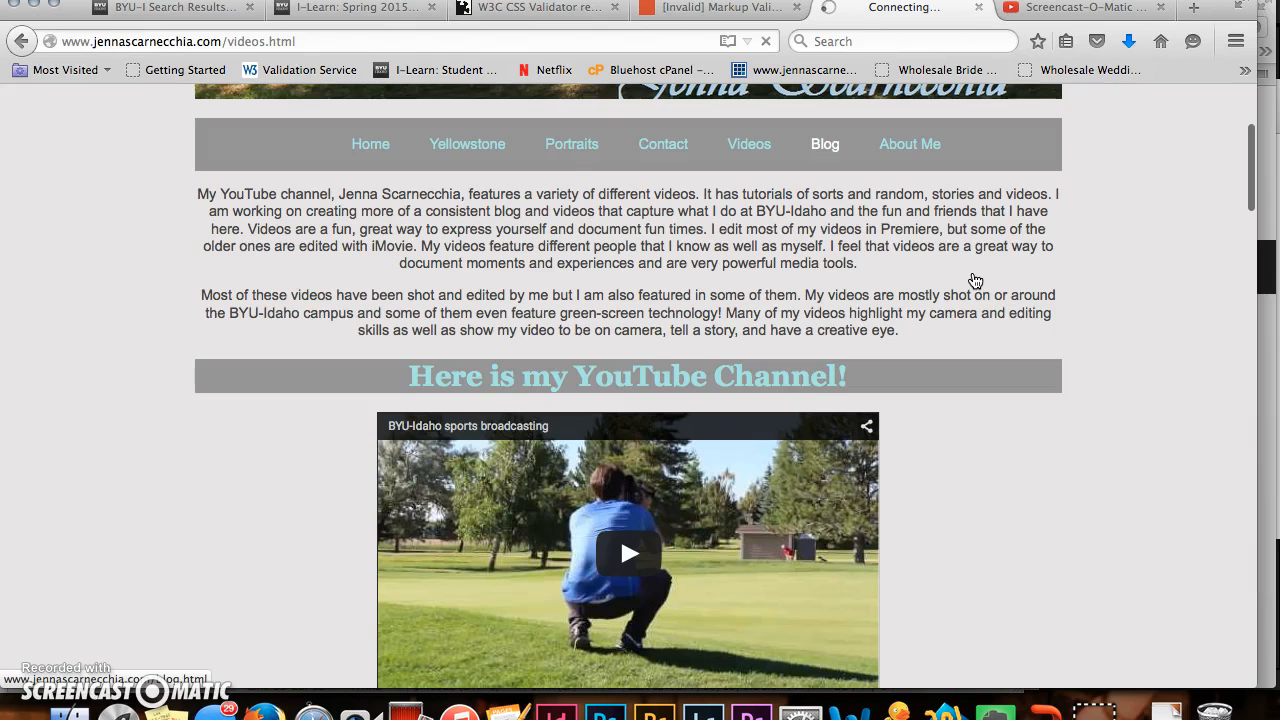
click(824, 143)
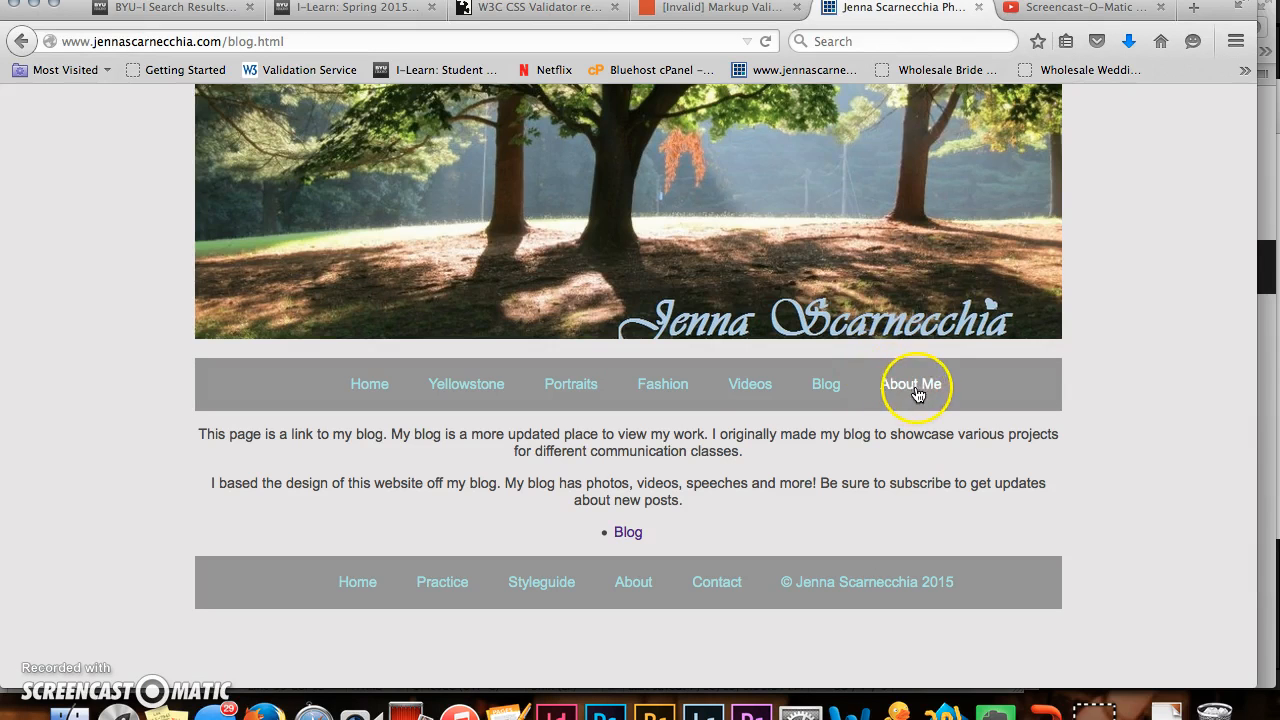
mouse_move(955, 428)
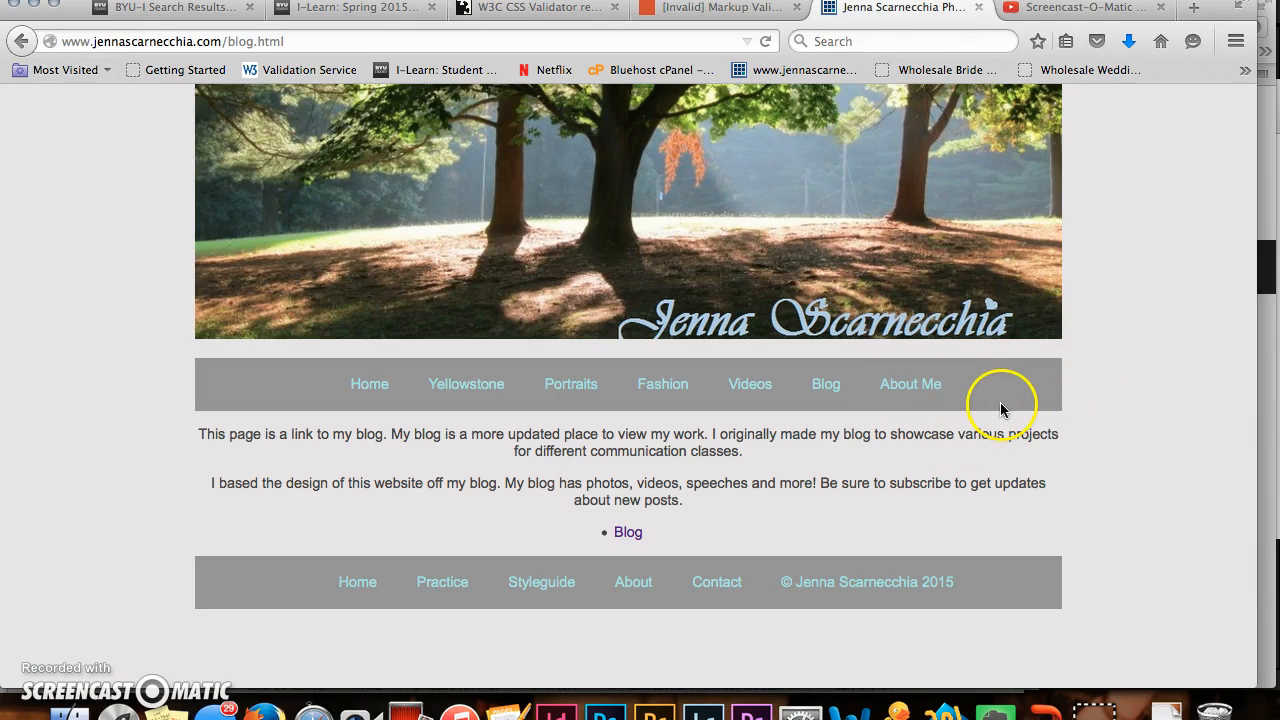
Scroll through the About Me bio, then open Contact and scroll to its name, phone and email form
click(909, 383)
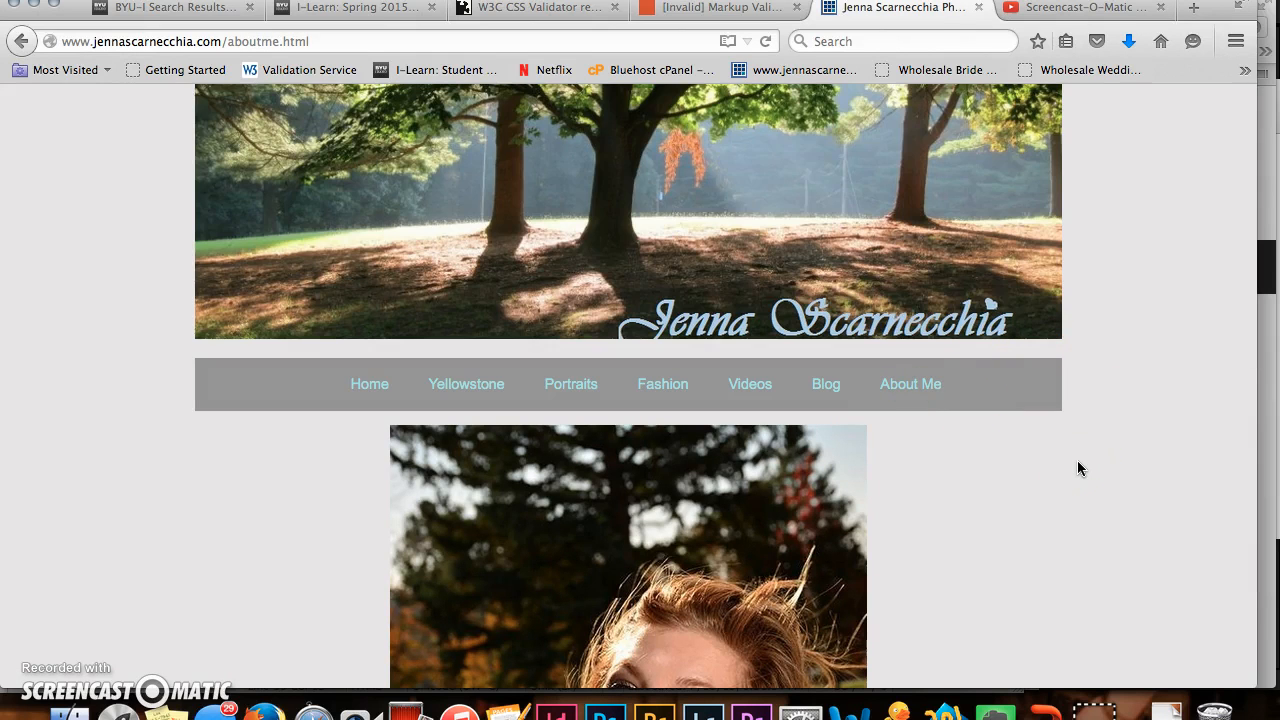
scroll(down, 3)
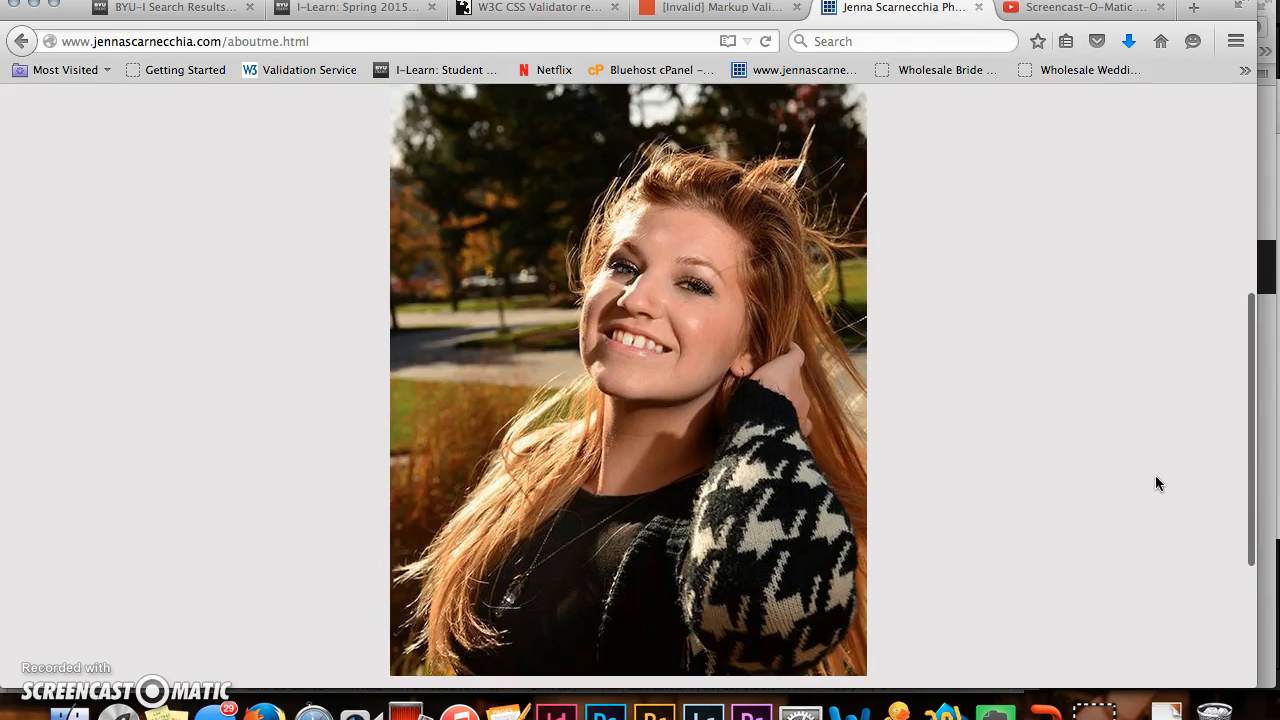
scroll(down, 3)
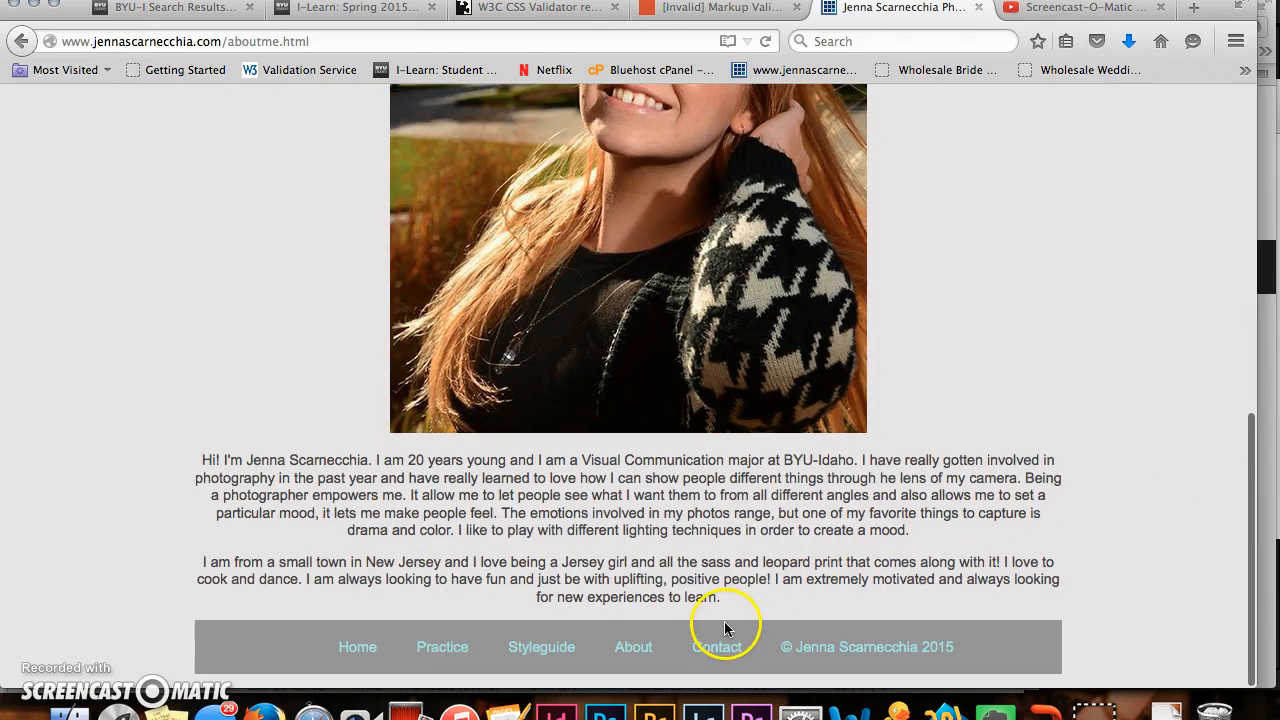
click(717, 646)
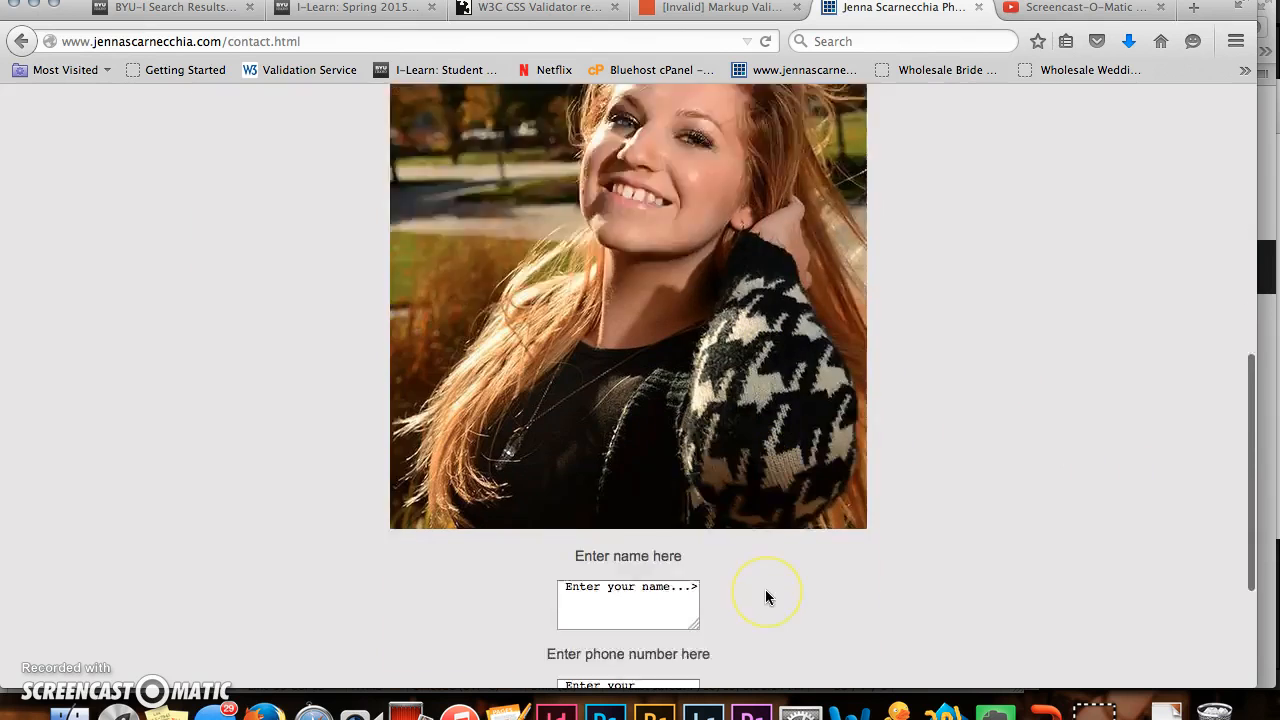
scroll(down, 3)
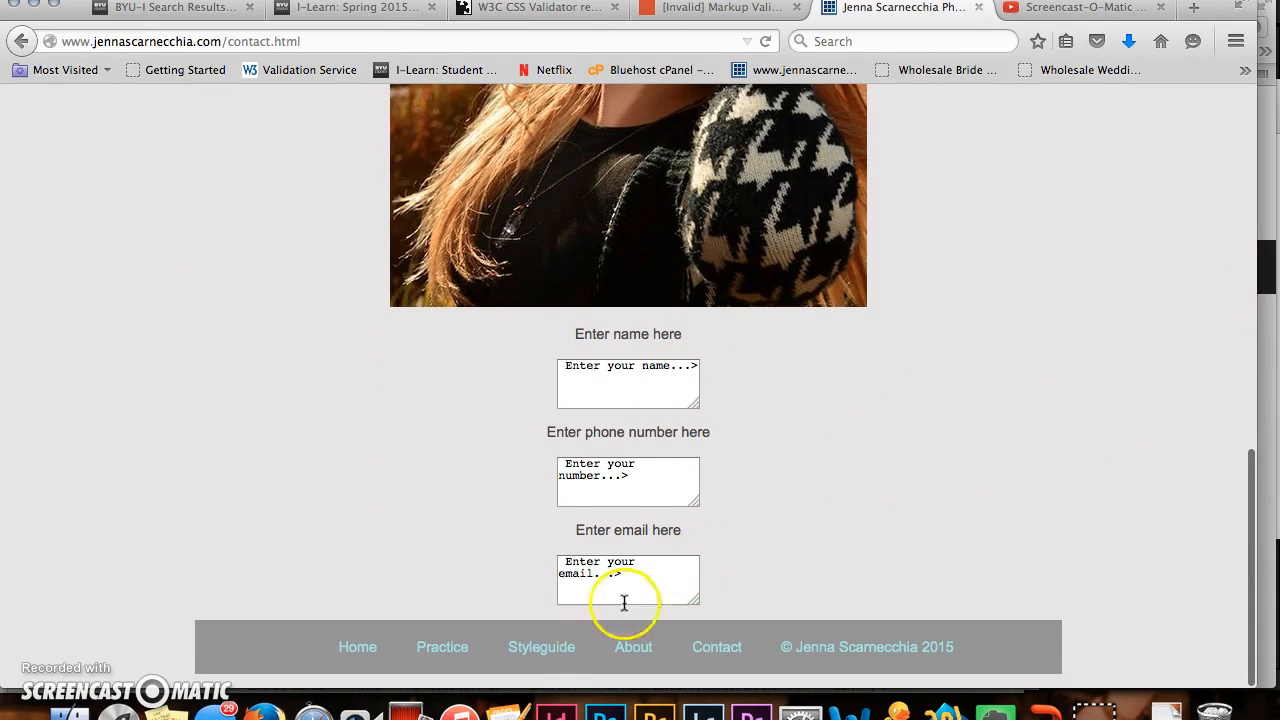
click(541, 646)
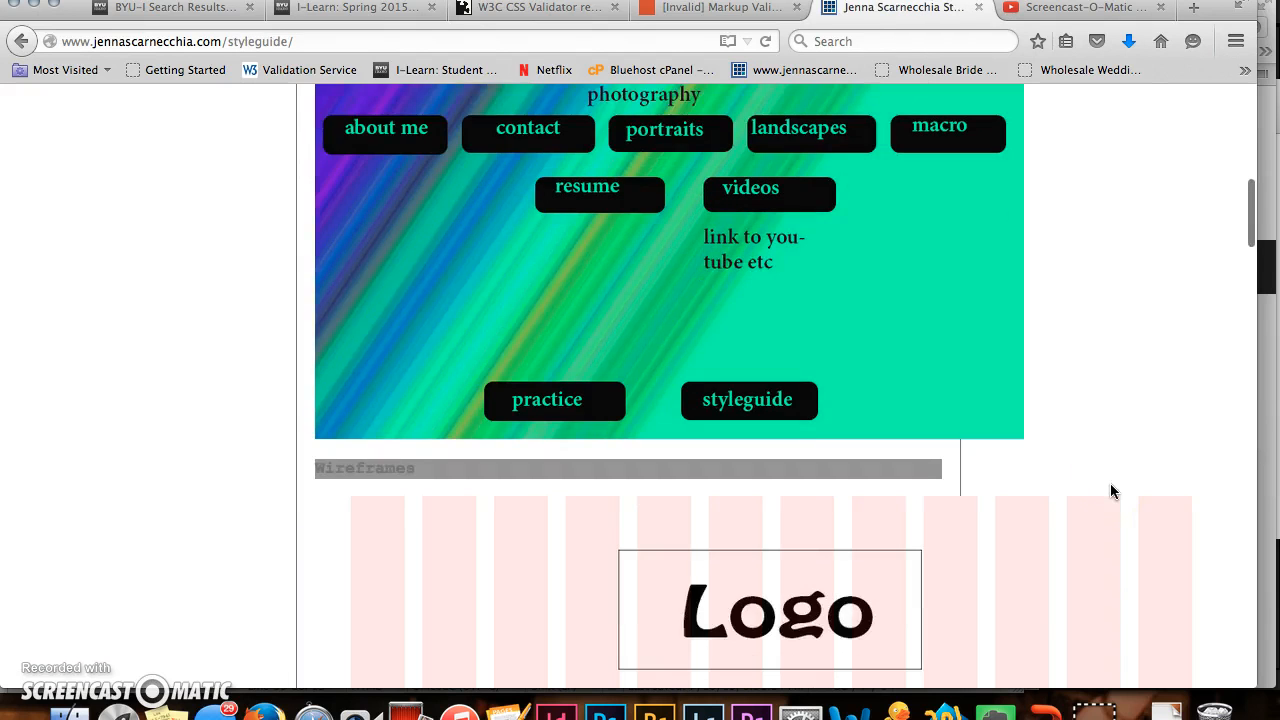
scroll(down, 3)
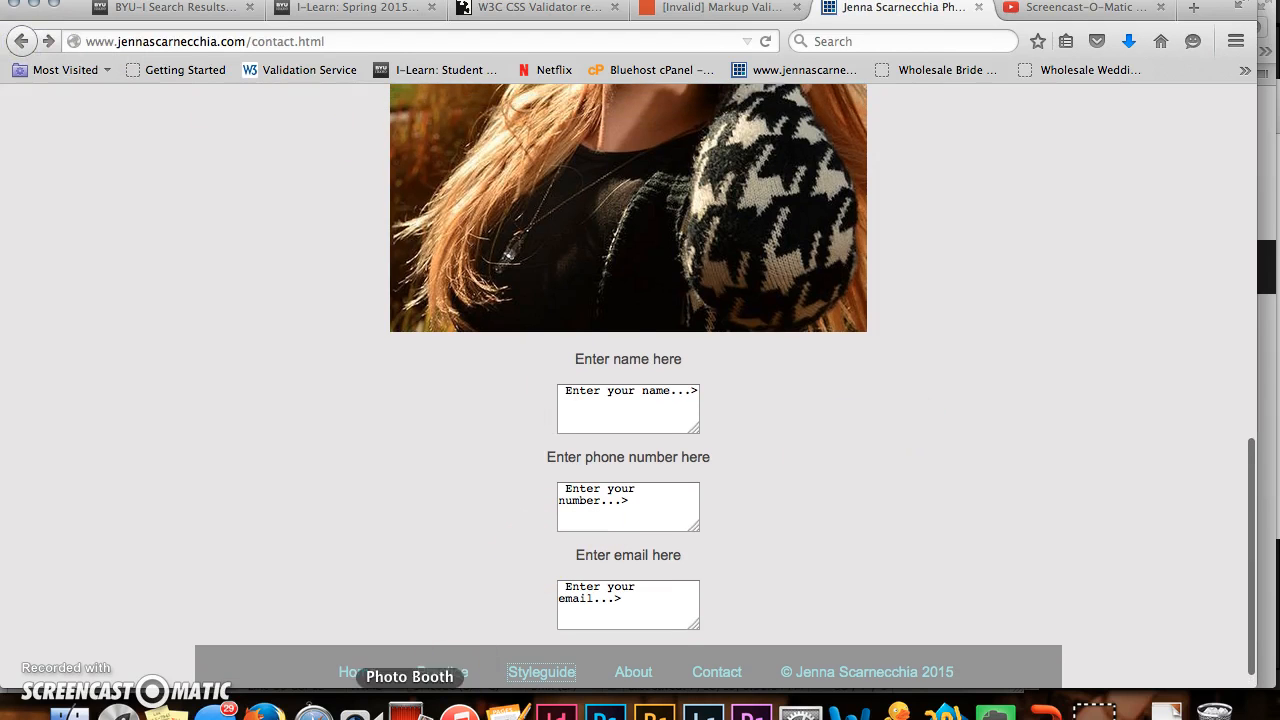
Scroll through the About Me page again, then return to the Home page
scroll(up, 3)
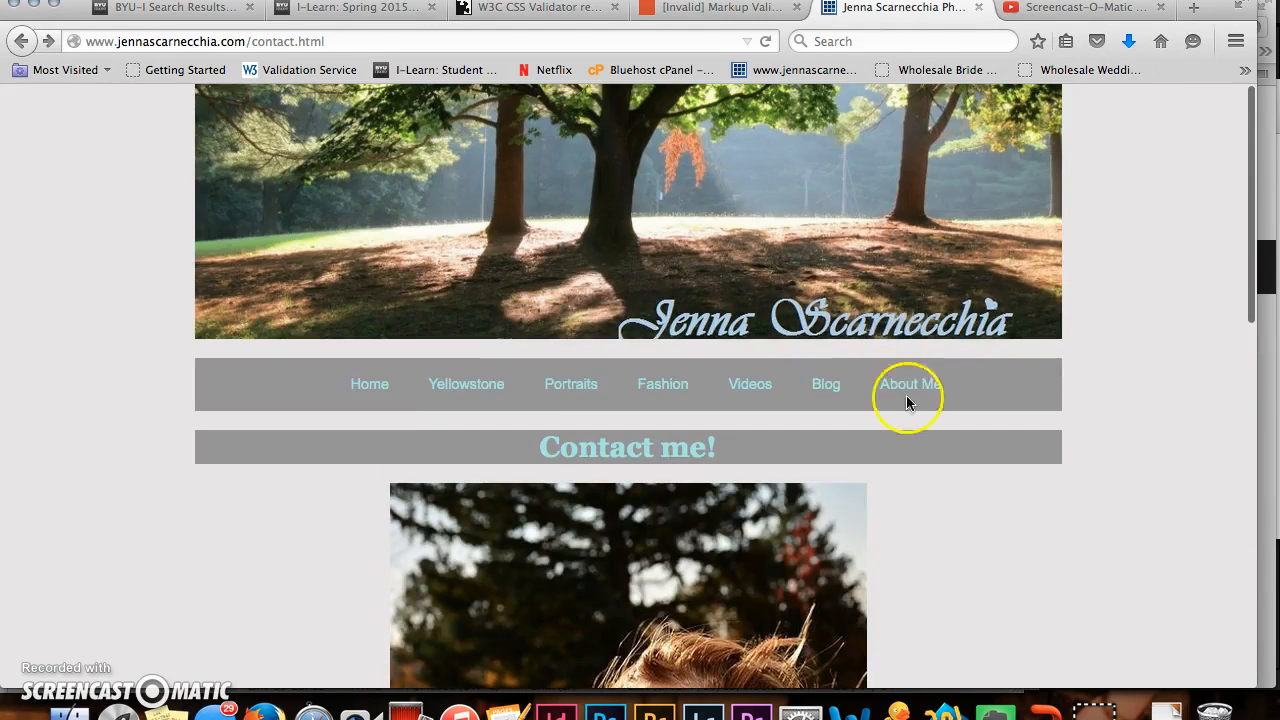
click(908, 383)
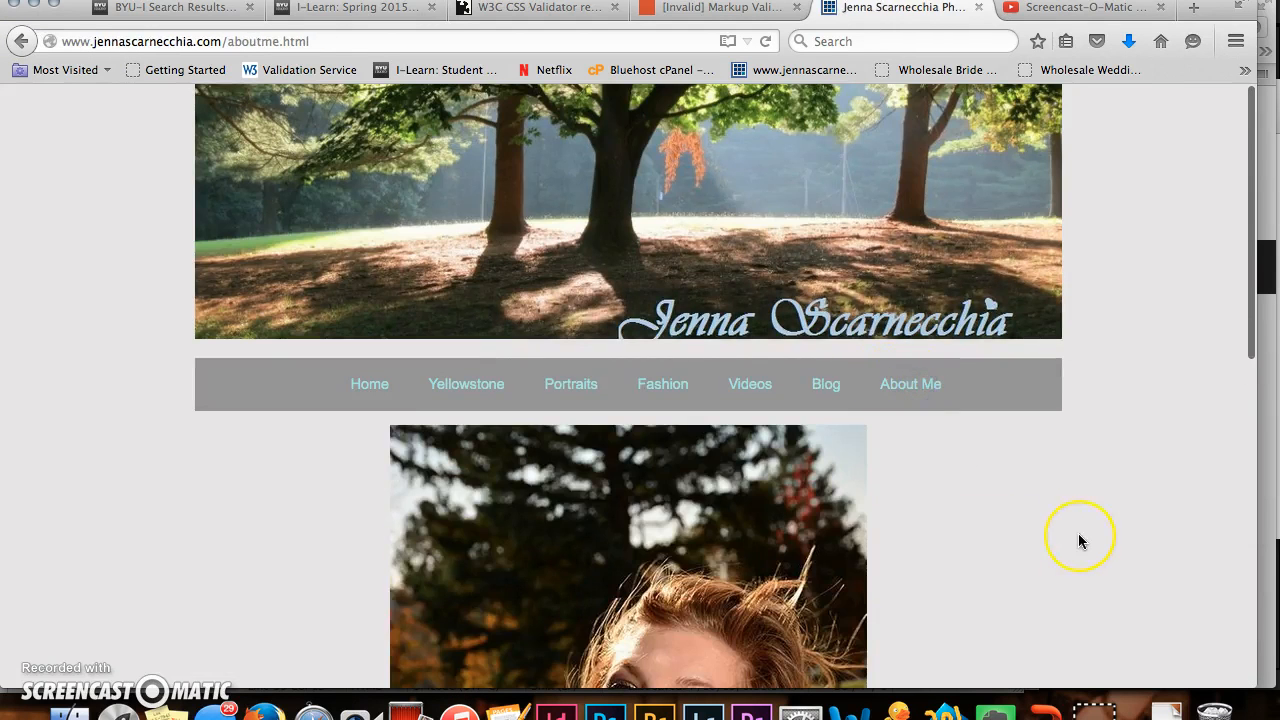
scroll(down, 3)
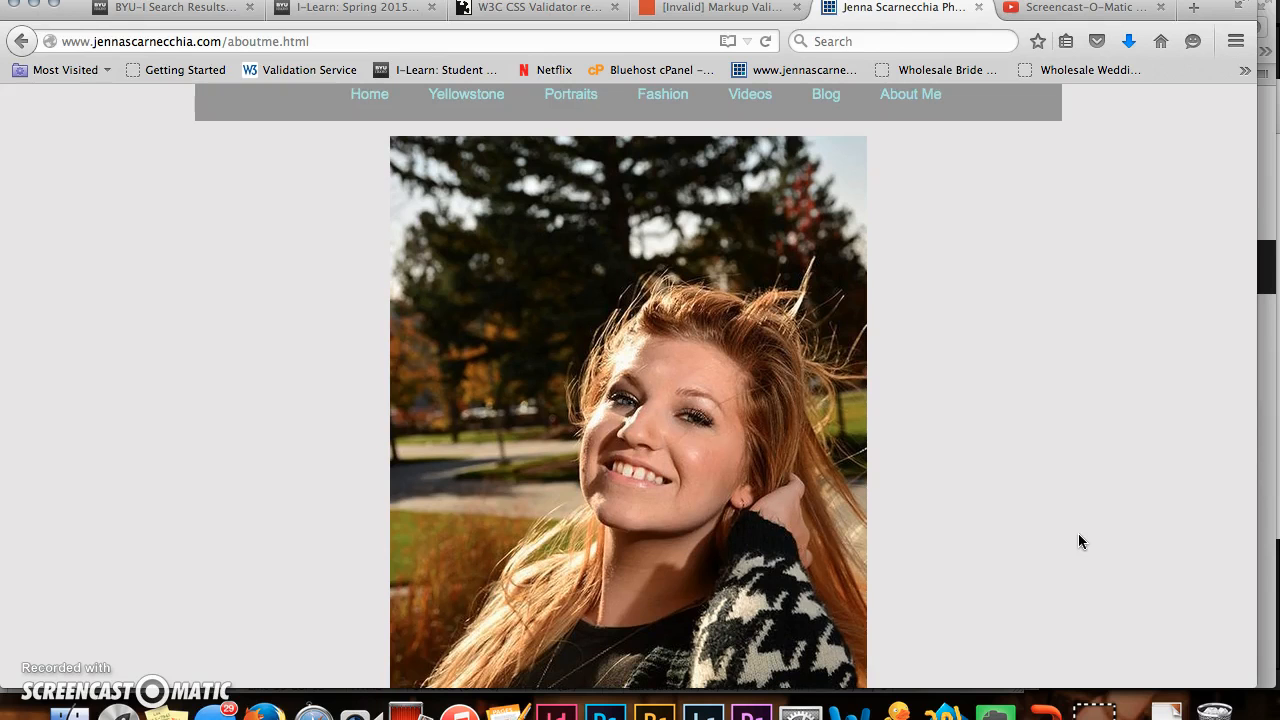
scroll(down, 3)
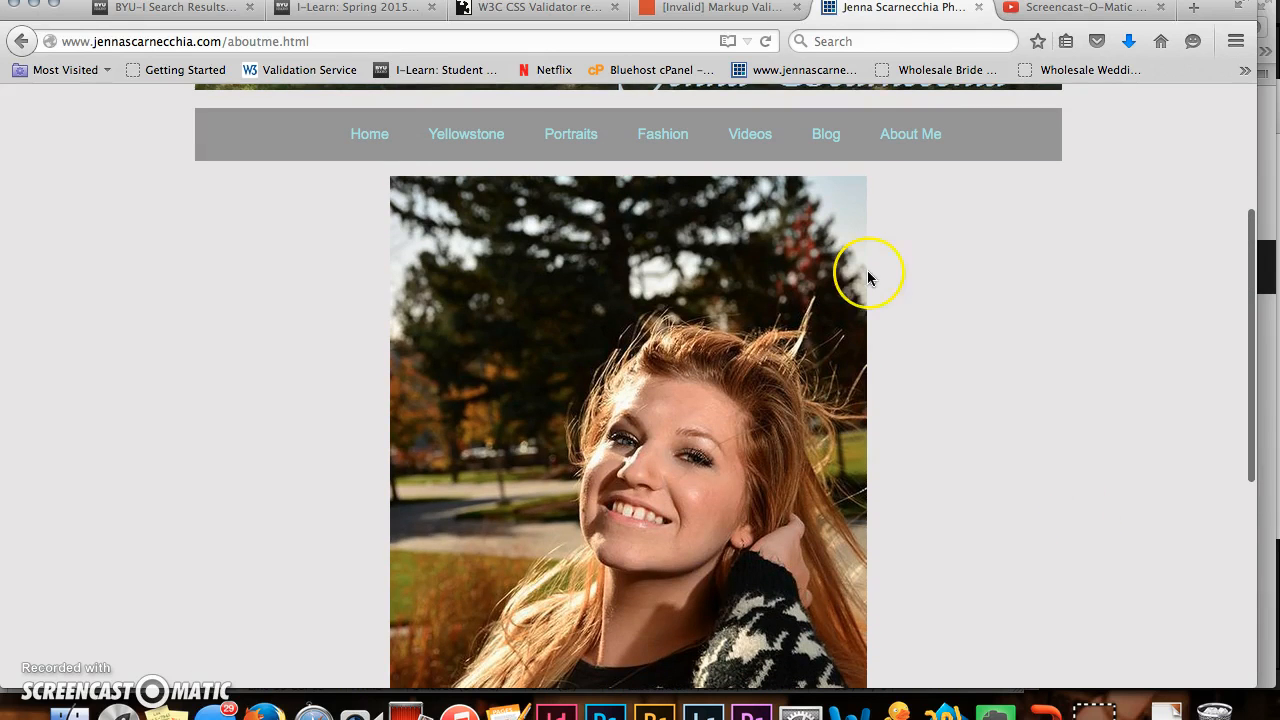
mouse_move(940, 270)
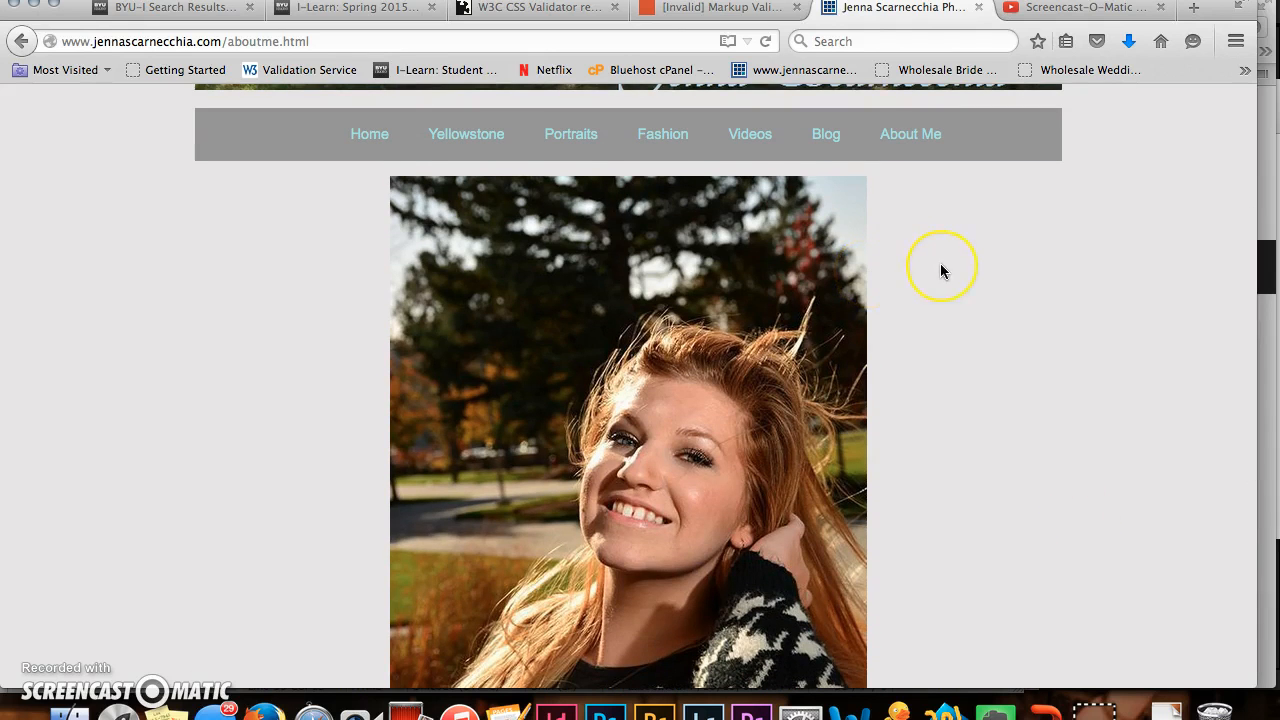
scroll(down, 3)
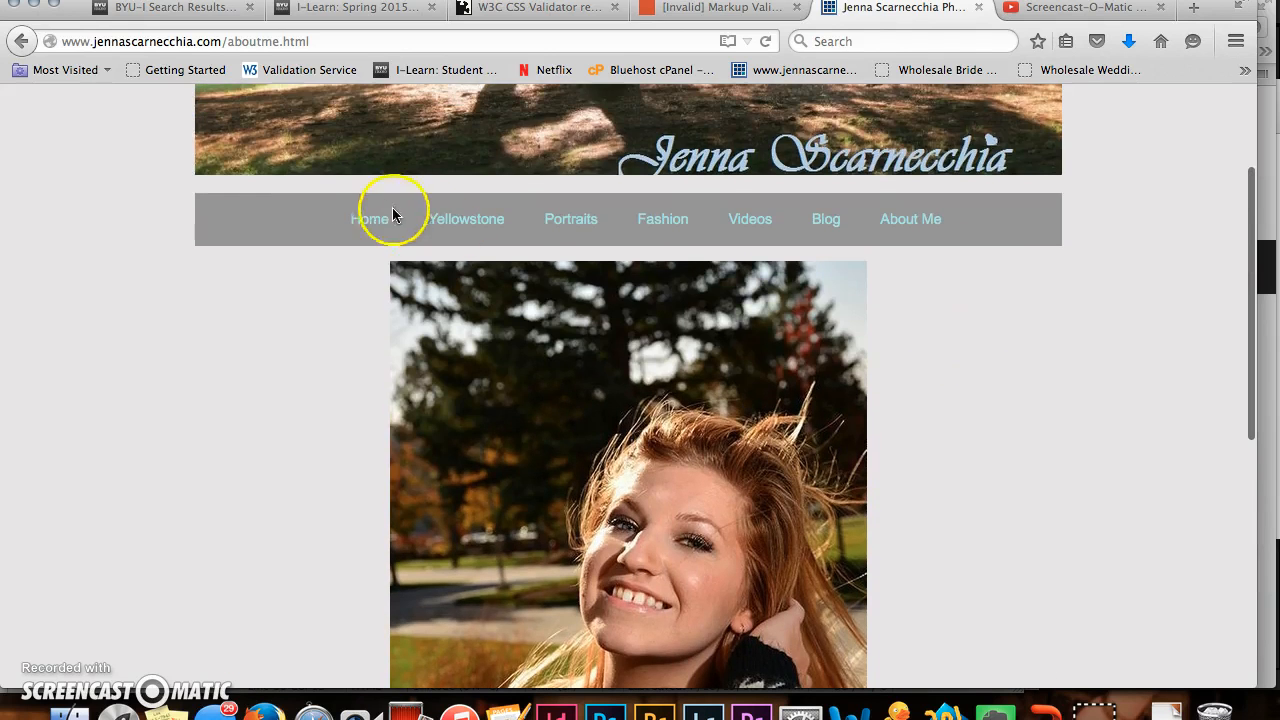
click(369, 219)
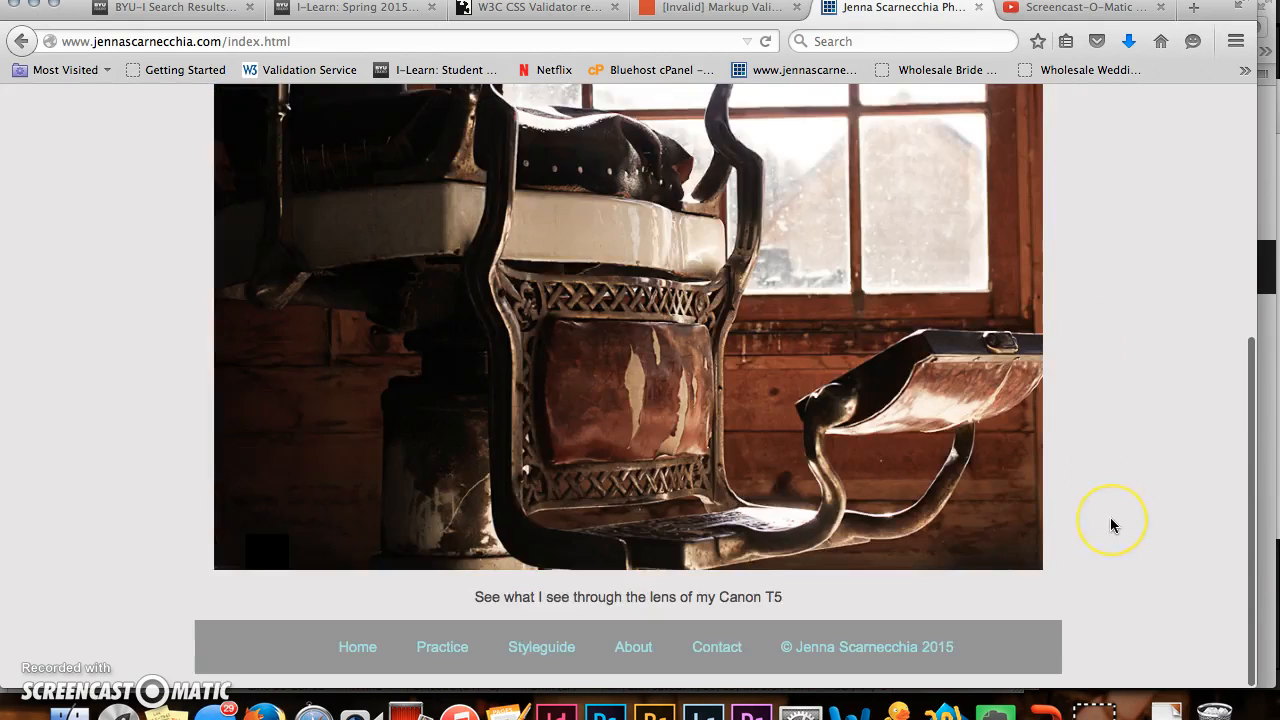